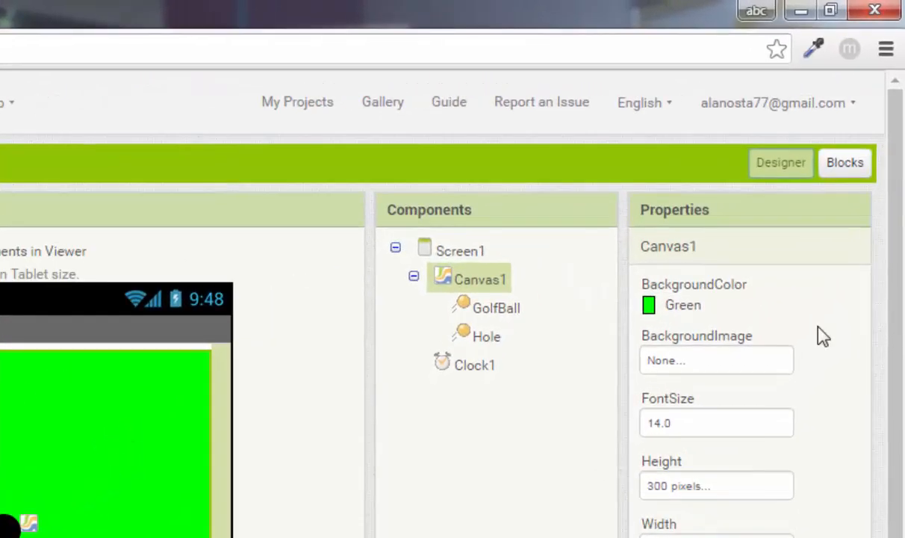
pyautogui.moveTo(863, 208)
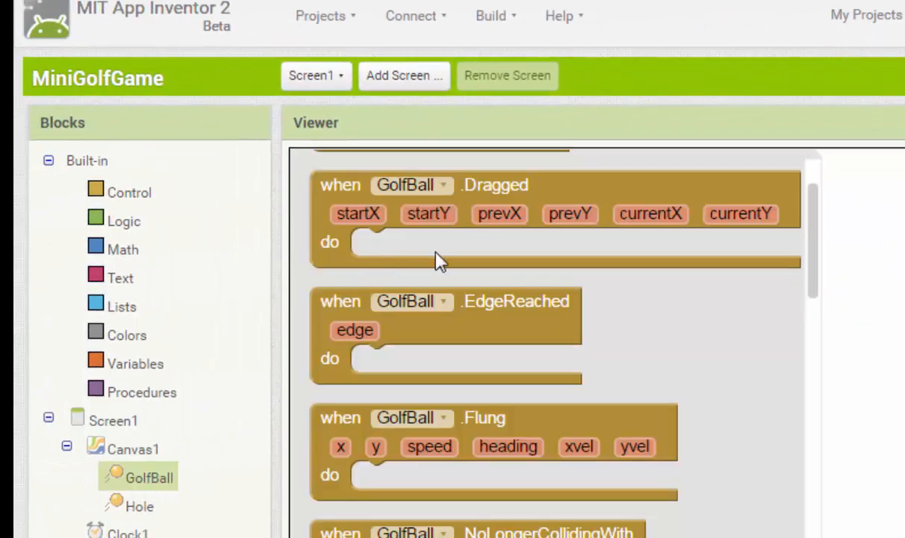
# Scroll the GolfBall drawer down to reach the Flung event block
pyautogui.scroll(-3)
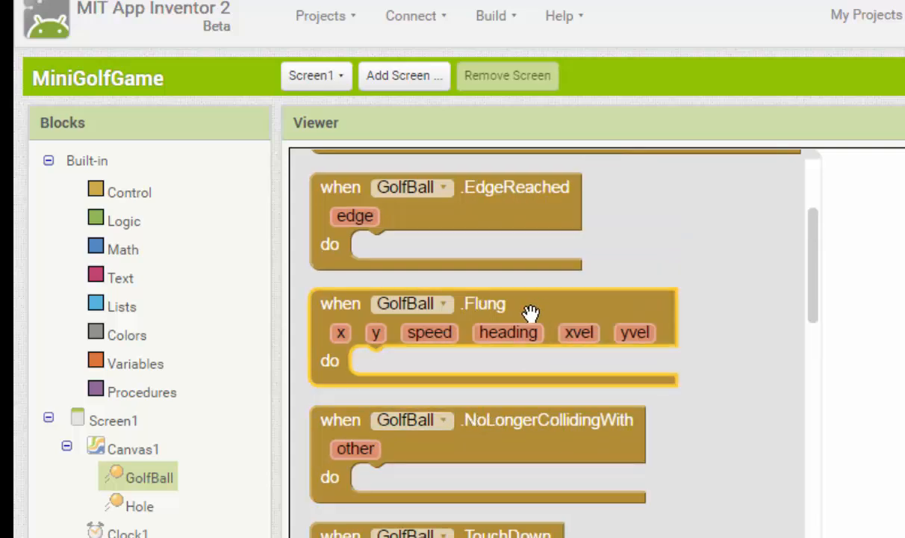
# In GolfBall.Flung, set GolfBall.Speed to get speed × 4 using a Math multiply block
pyautogui.moveTo(484, 304); pyautogui.dragTo(533, 231)
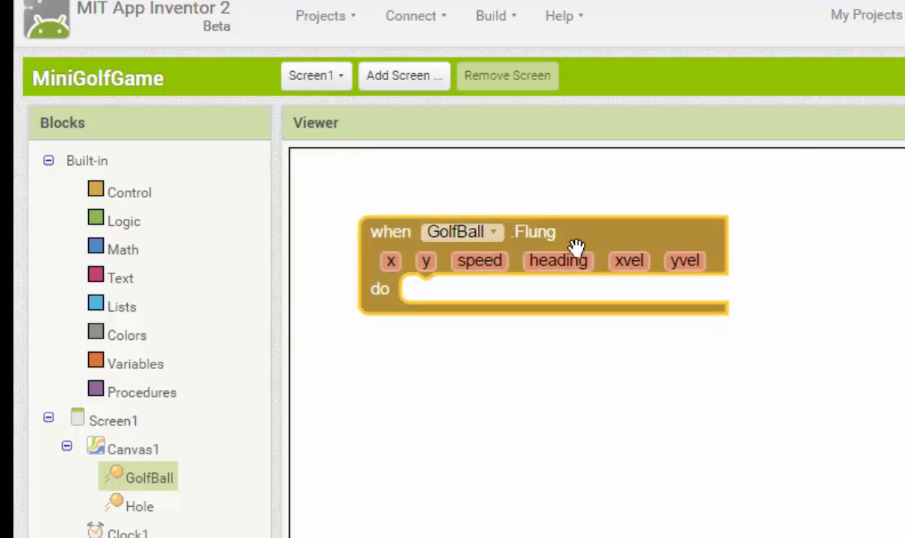
pyautogui.moveTo(146, 328)
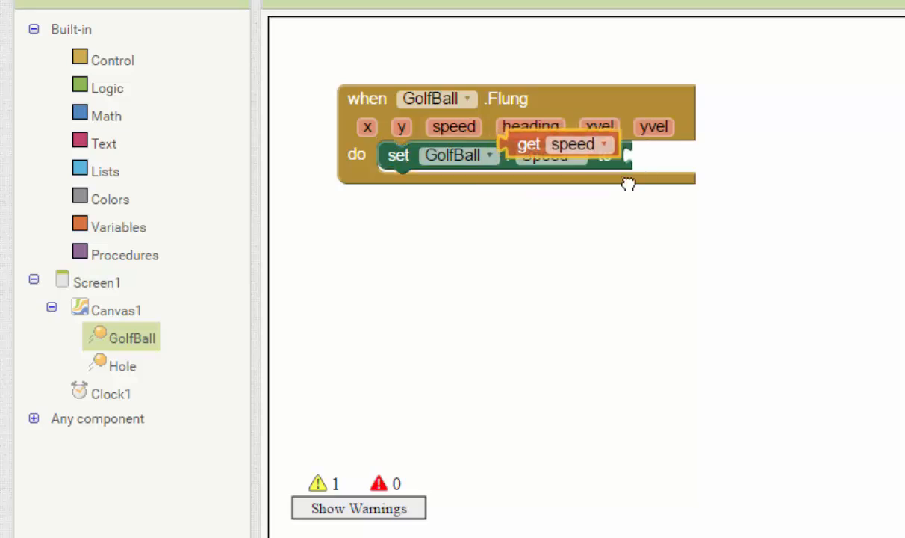
pyautogui.moveTo(560, 143); pyautogui.dragTo(794, 159)
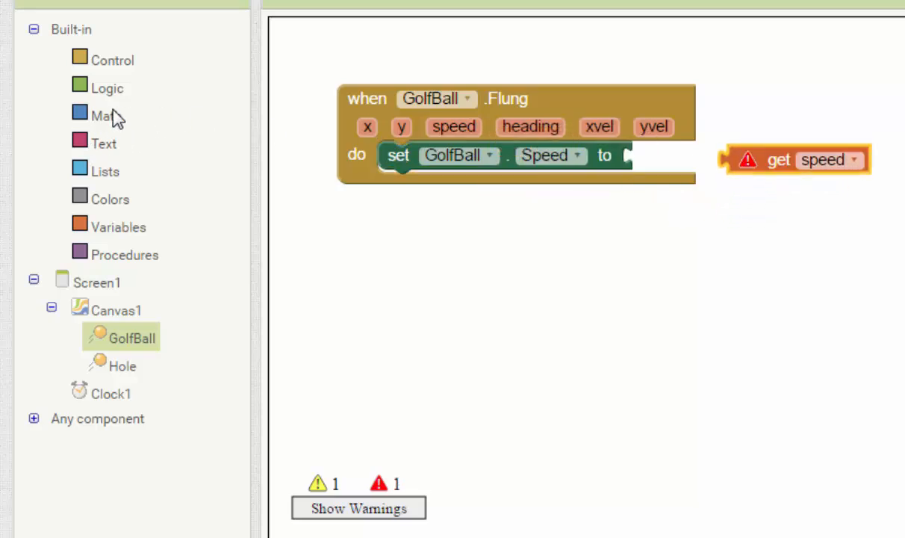
pyautogui.click(104, 115)
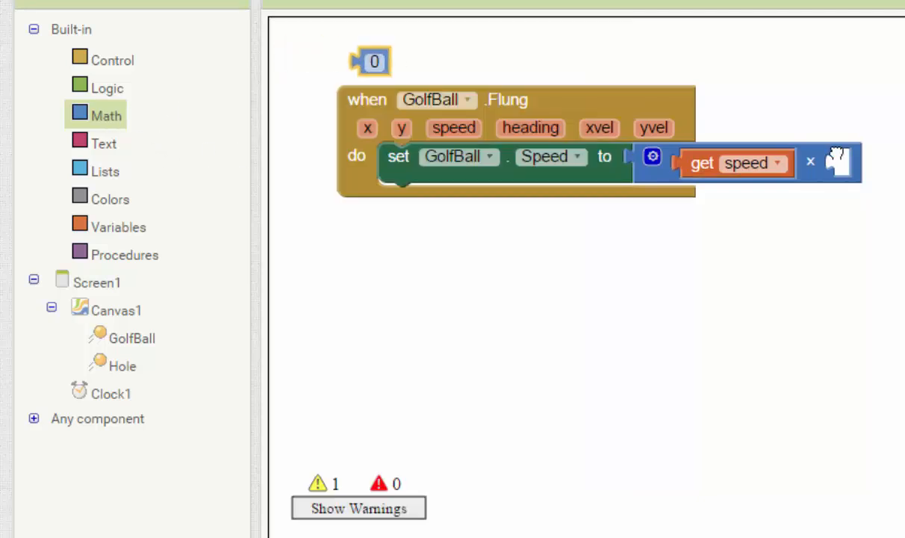
pyautogui.moveTo(369, 61); pyautogui.dragTo(848, 163)
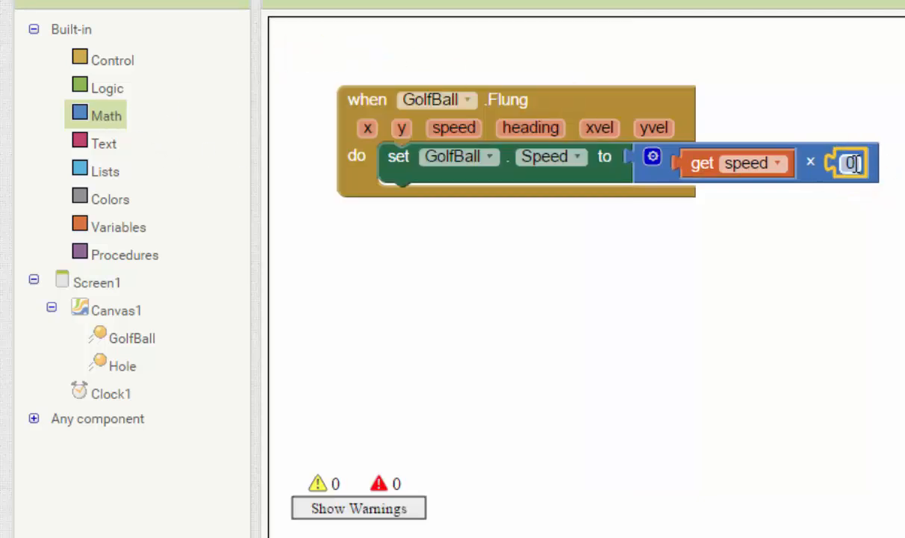
pyautogui.write('4')
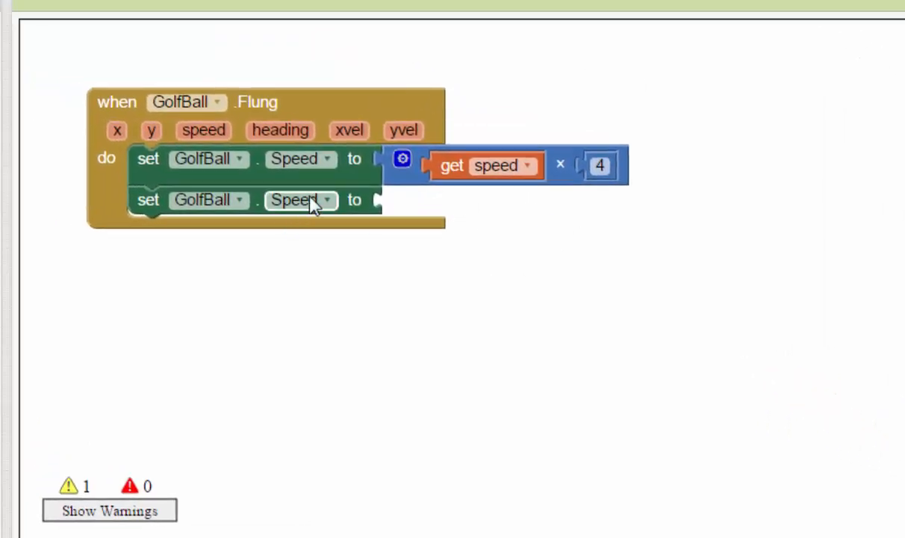
# Set GolfBall.Heading to the fling heading, then place a Clock1.Timer handler
pyautogui.click(300, 200)
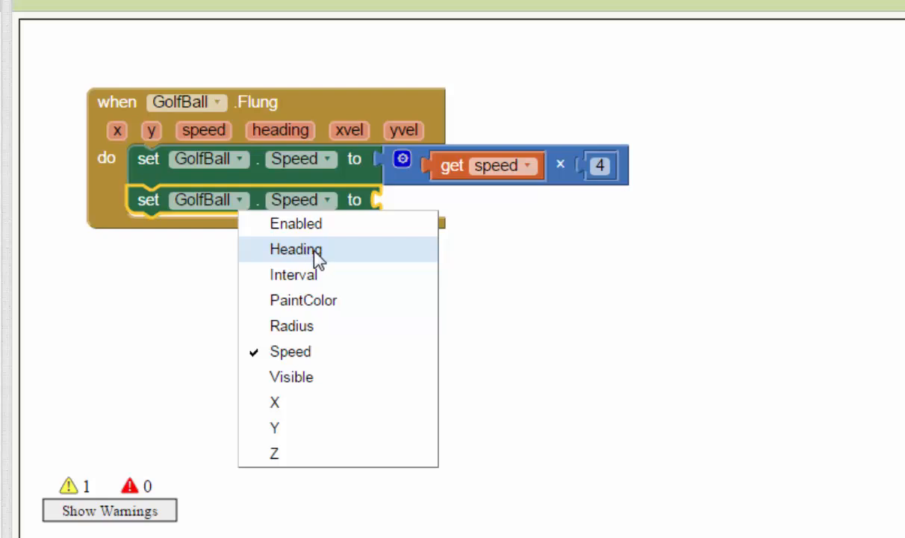
pyautogui.click(296, 248)
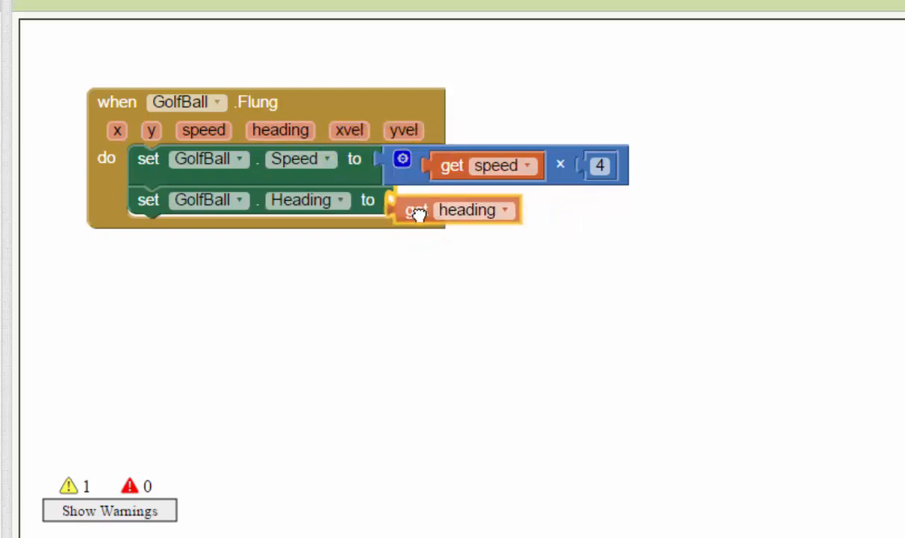
pyautogui.moveTo(418, 212); pyautogui.dragTo(416, 200)
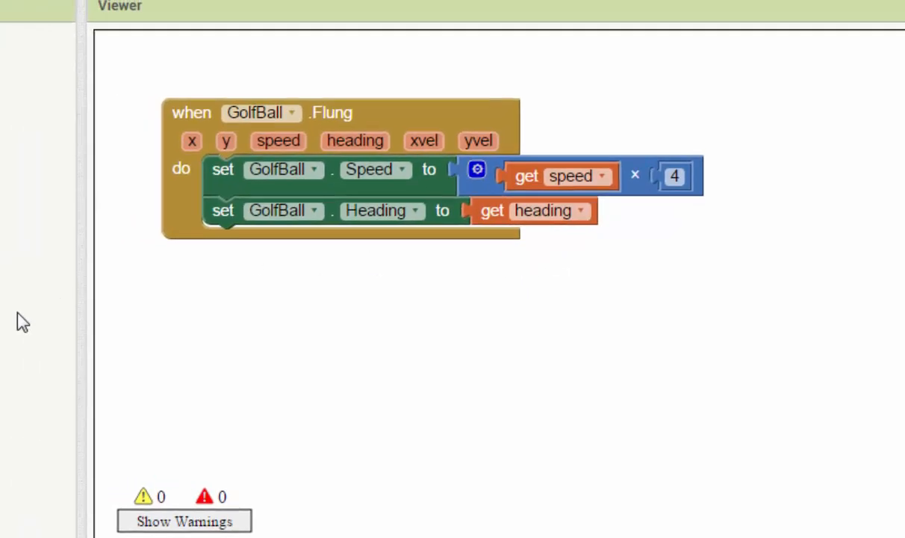
pyautogui.click(110, 430)
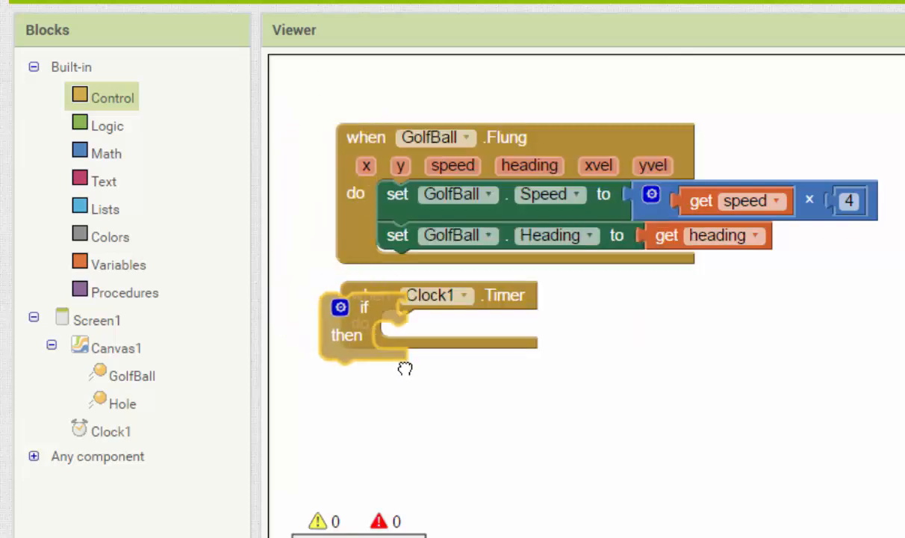
# Give Clock1.Timer an if–else whose condition is a greater-than comparison against 0.5
pyautogui.moveTo(364, 308); pyautogui.dragTo(407, 325)
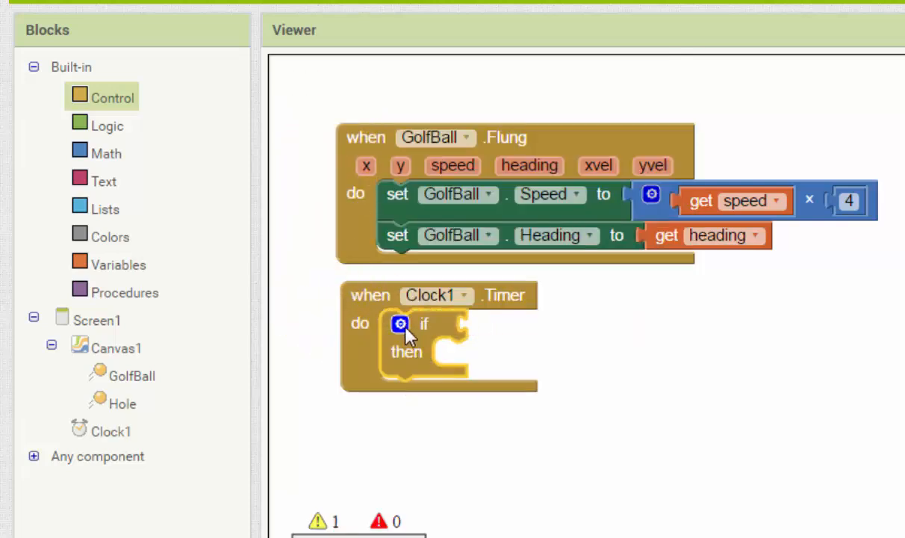
pyautogui.moveTo(454, 332)
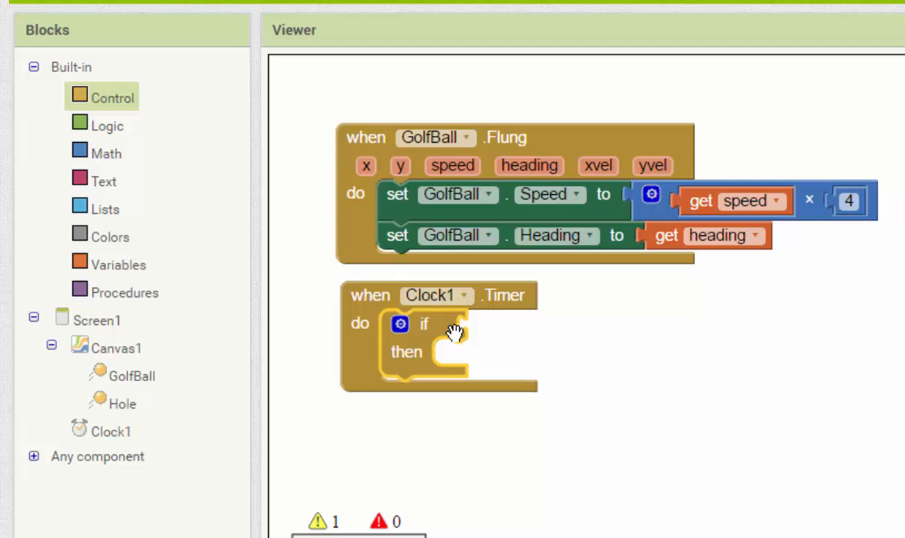
pyautogui.click(401, 324)
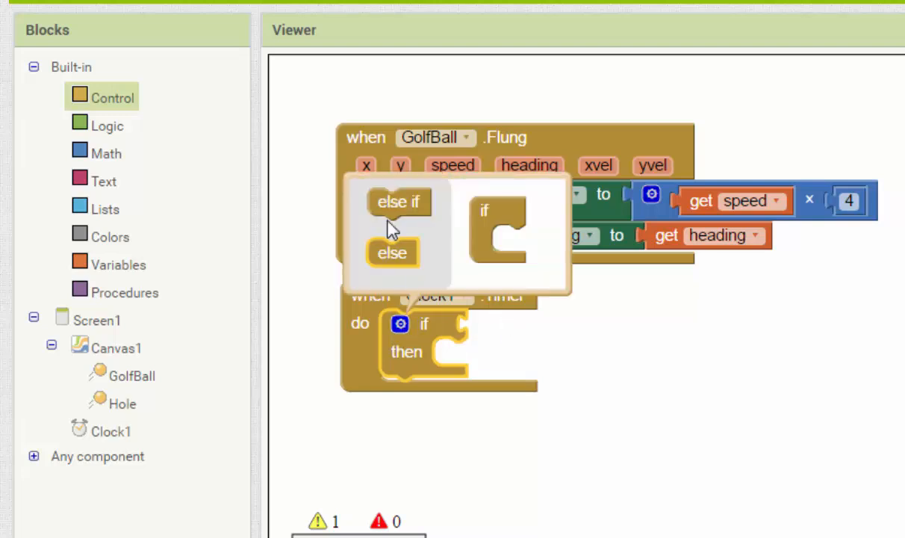
pyautogui.moveTo(391, 252); pyautogui.dragTo(513, 239)
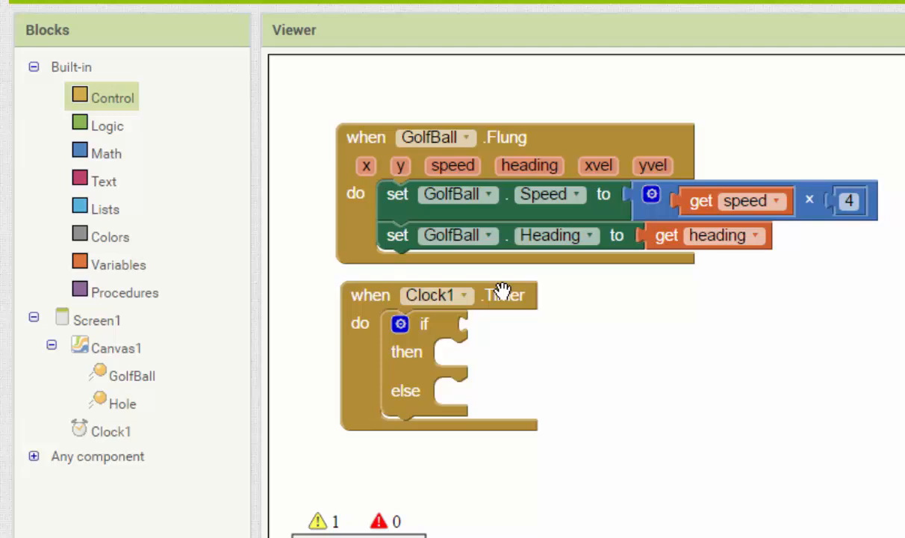
pyautogui.moveTo(269, 209)
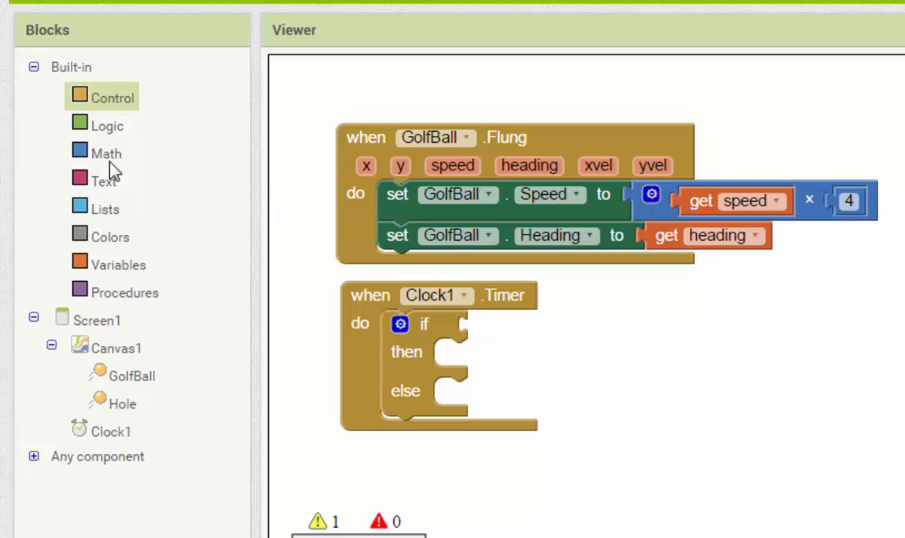
pyautogui.click(108, 152)
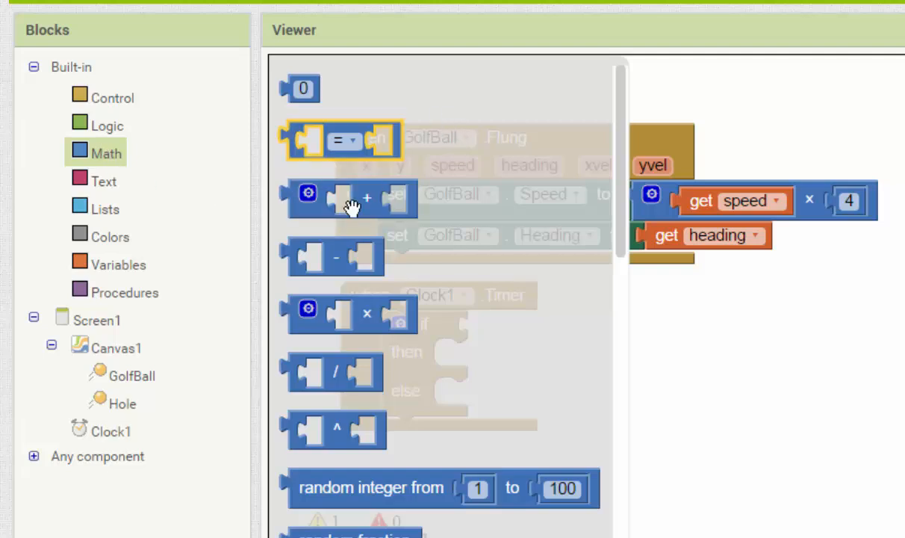
pyautogui.moveTo(358, 133)
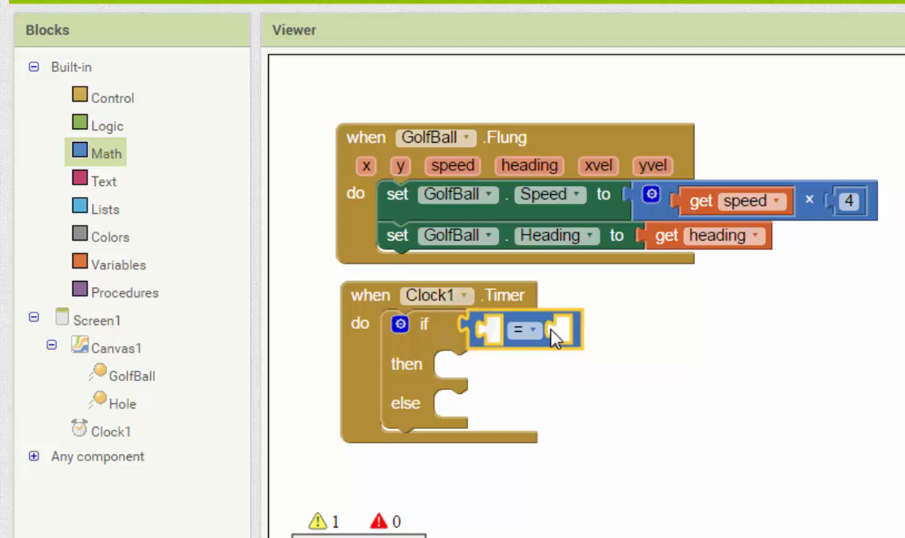
pyautogui.click(529, 330)
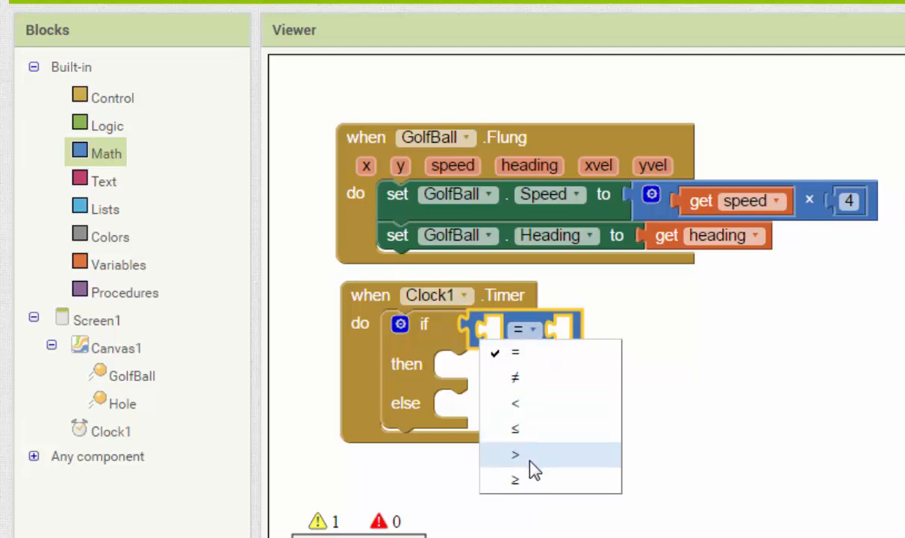
pyautogui.click(514, 454)
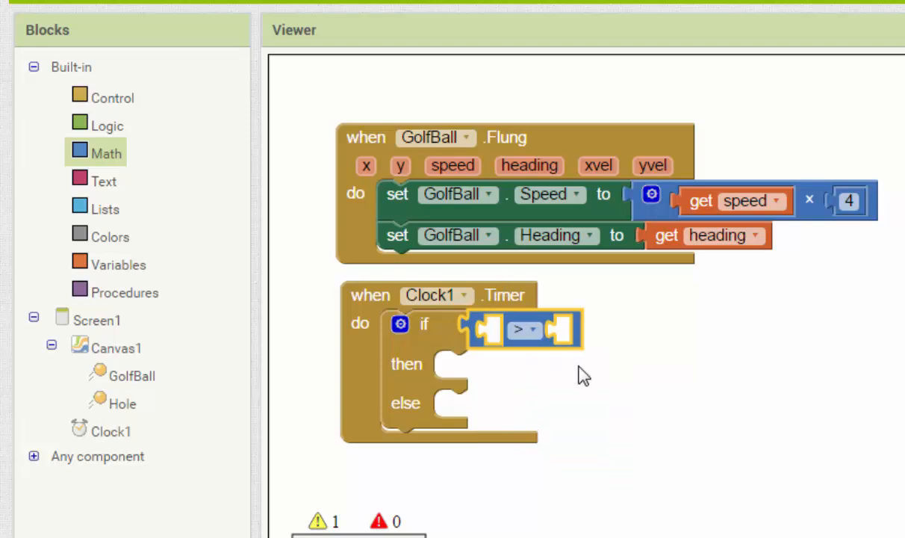
pyautogui.moveTo(427, 326)
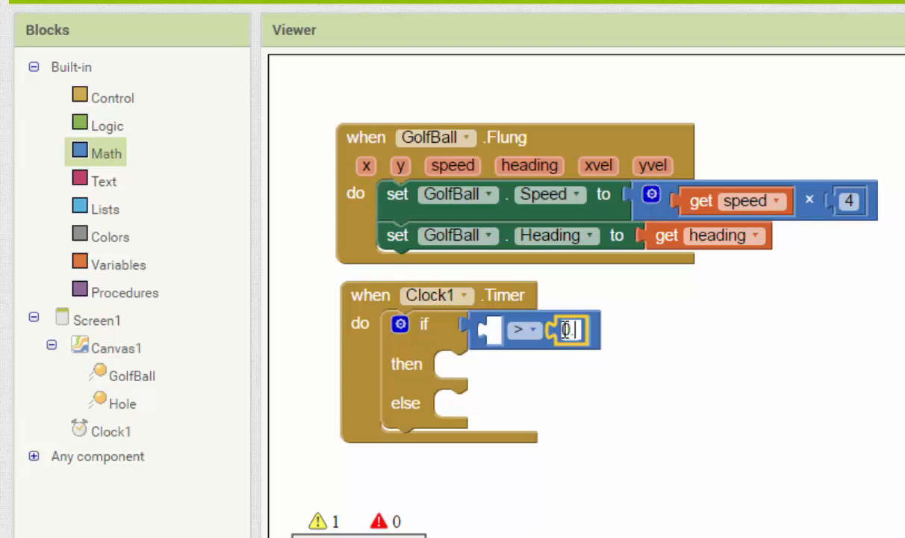
pyautogui.write('0.5')
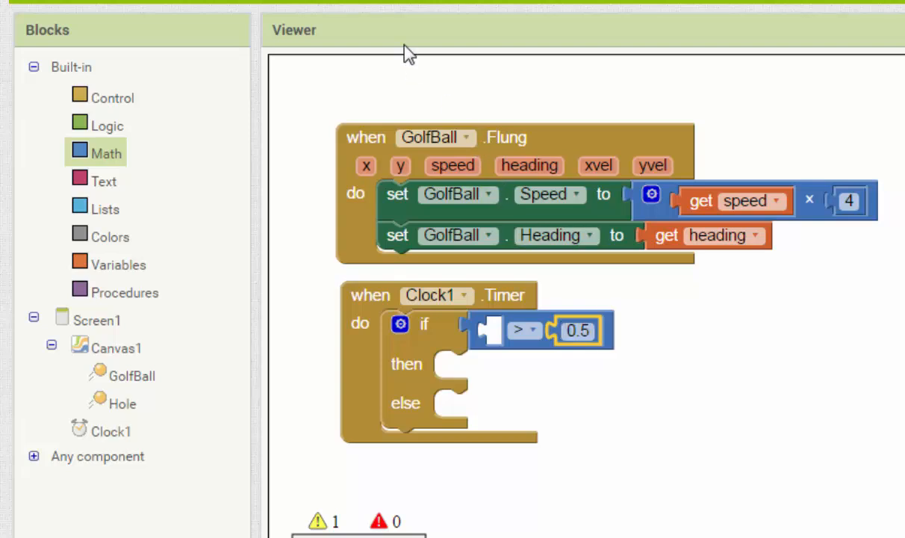
pyautogui.moveTo(227, 392)
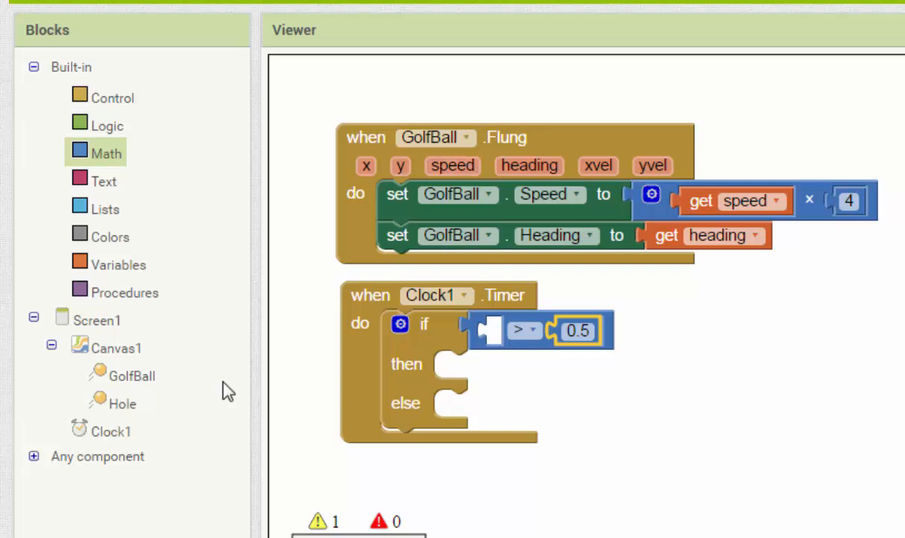
# Compare GolfBall.Speed > 0.5 and in the then branch set Speed to GolfBall.Speed − 0.5
pyautogui.click(132, 375)
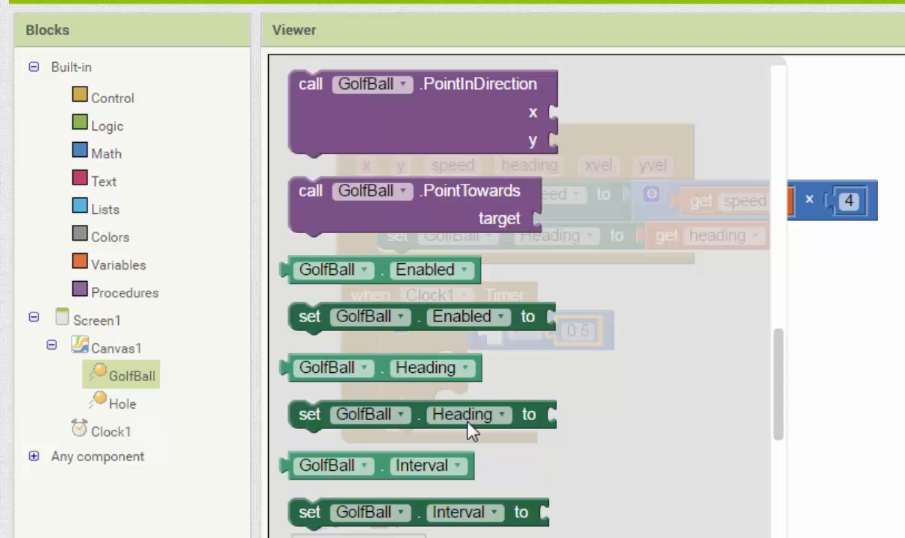
pyautogui.scroll(-3)
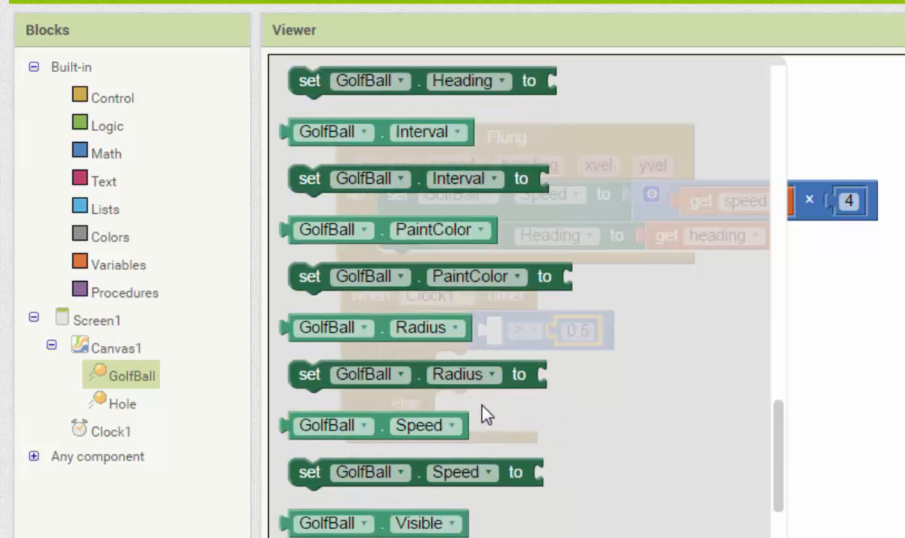
pyautogui.scroll(-3)
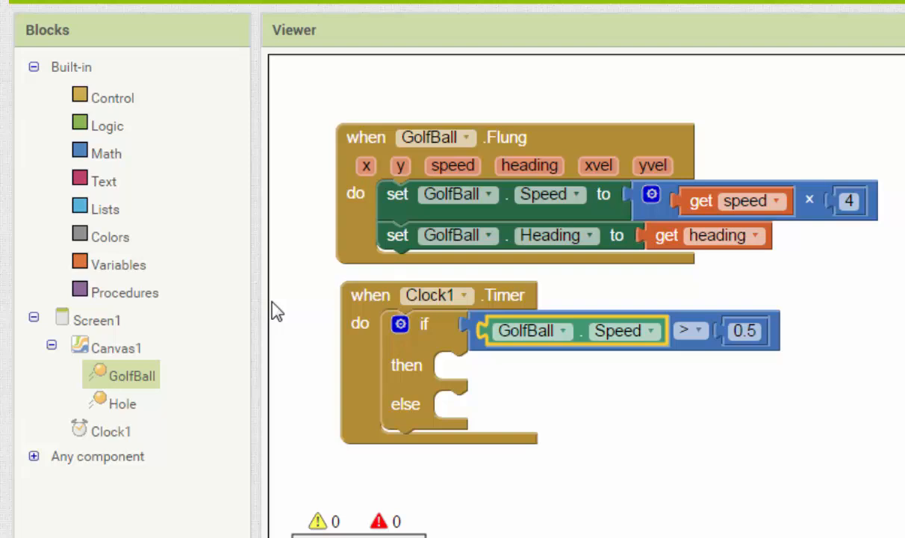
pyautogui.moveTo(475, 213)
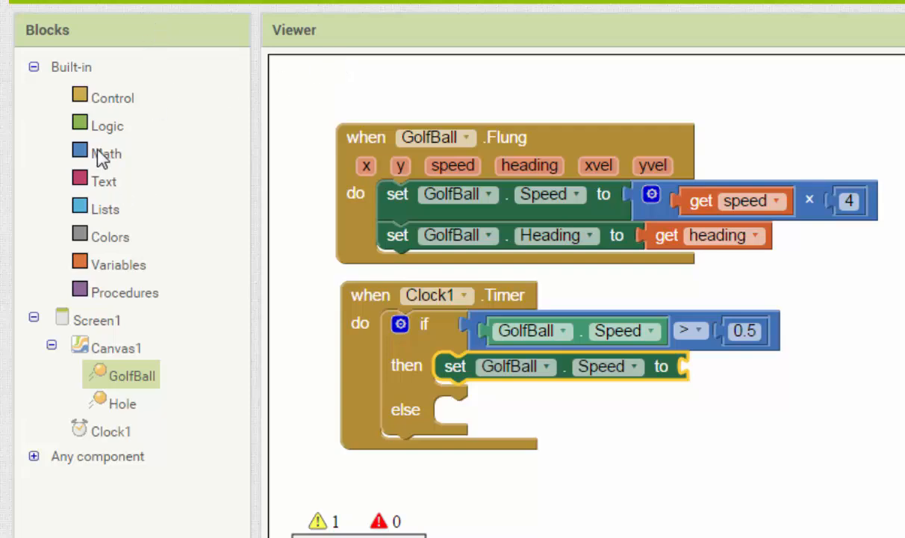
pyautogui.click(106, 153)
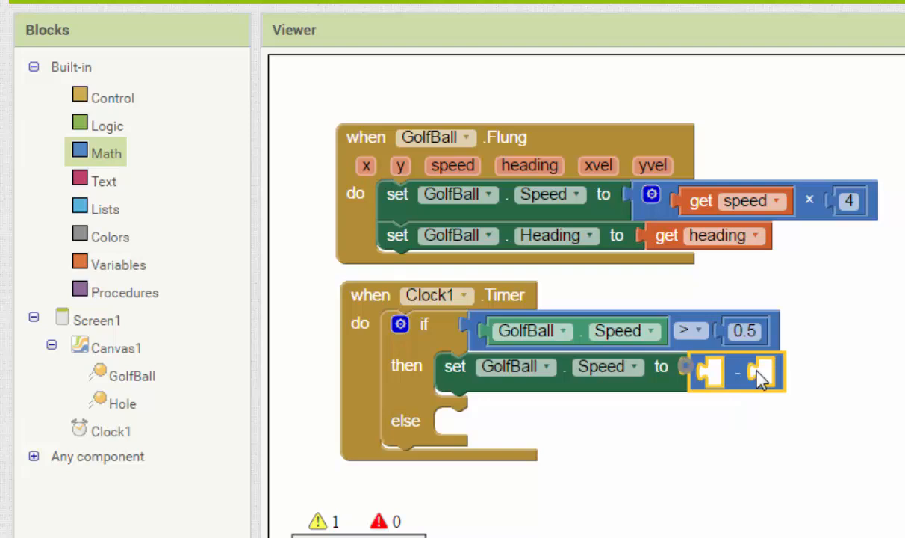
pyautogui.moveTo(724, 342)
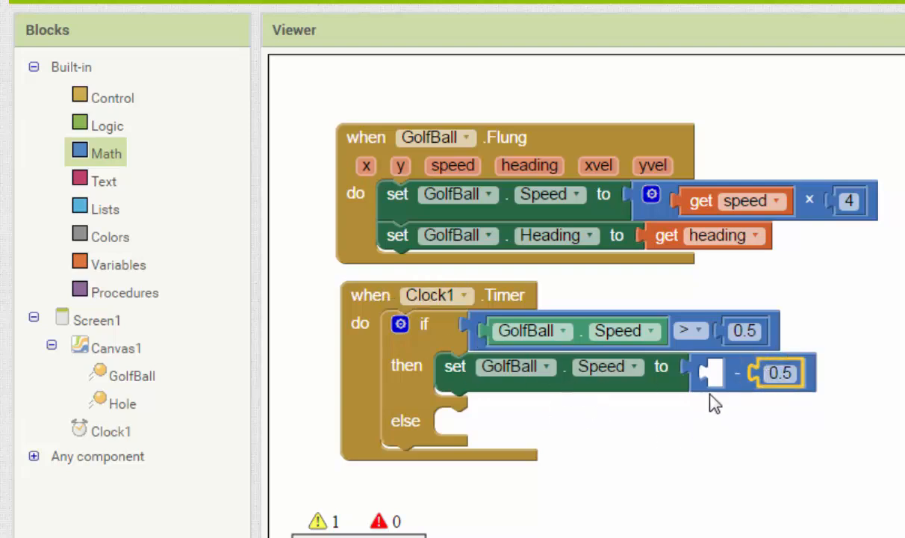
pyautogui.moveTo(571, 406)
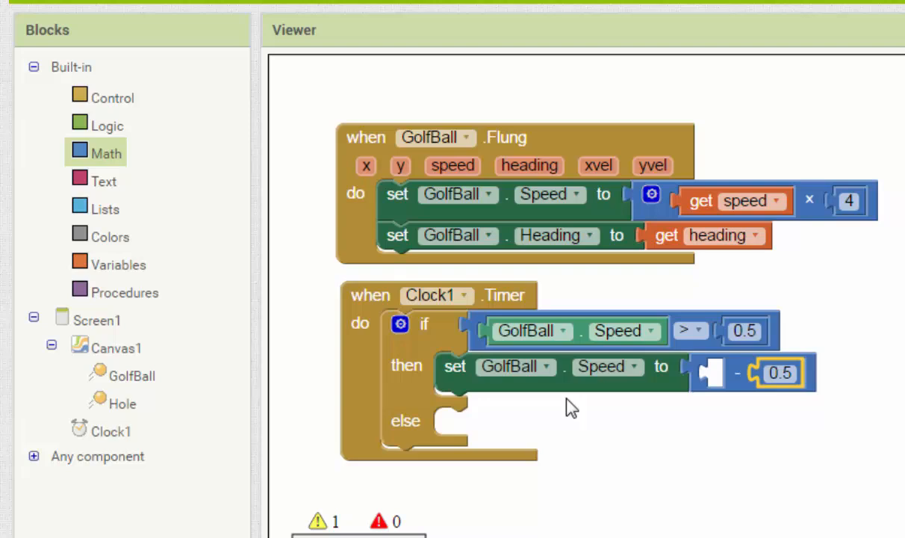
pyautogui.moveTo(575, 336)
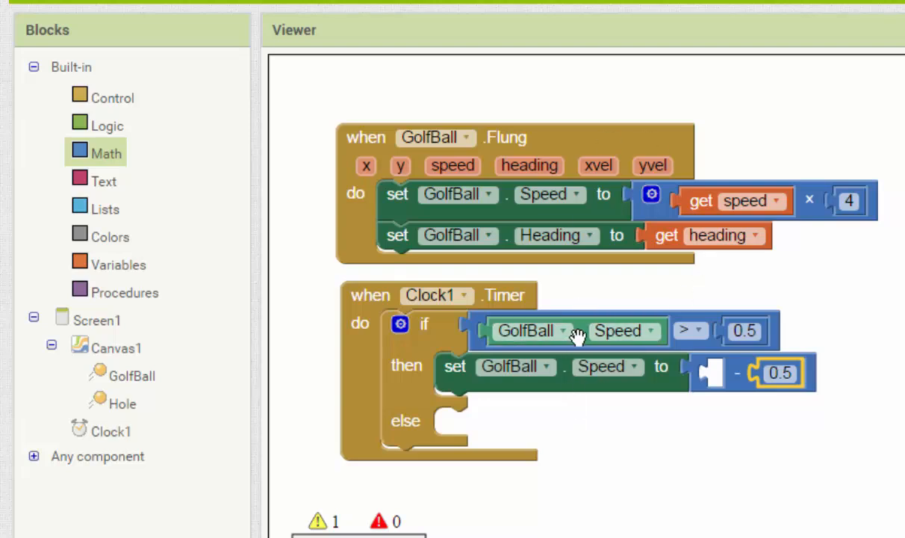
pyautogui.moveTo(571, 332); pyautogui.dragTo(594, 374)
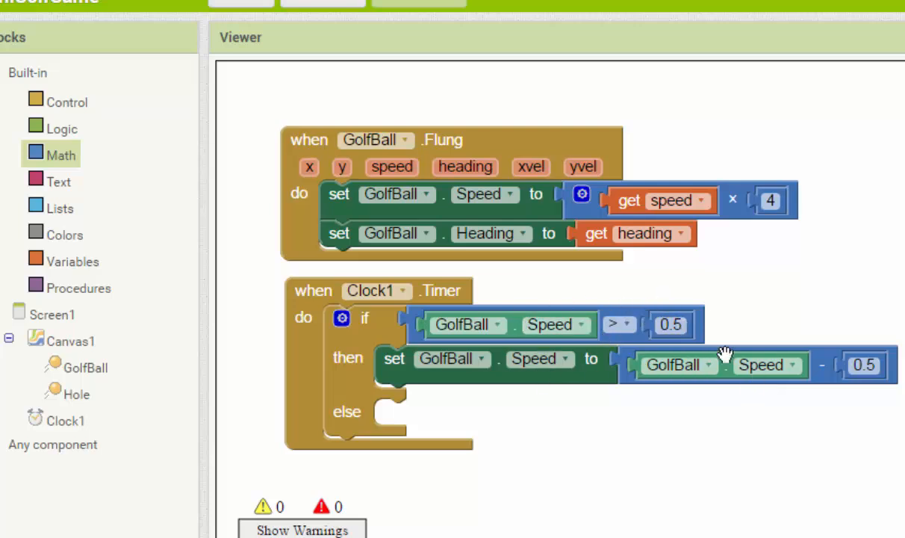
pyautogui.moveTo(717, 351)
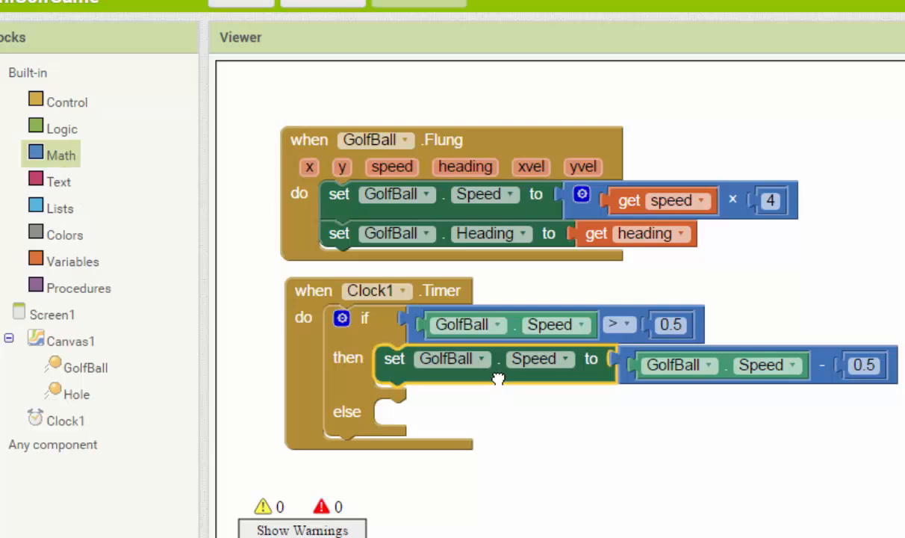
# Duplicate the Speed setter into the else branch with value 0
pyautogui.rightClick(496, 377)
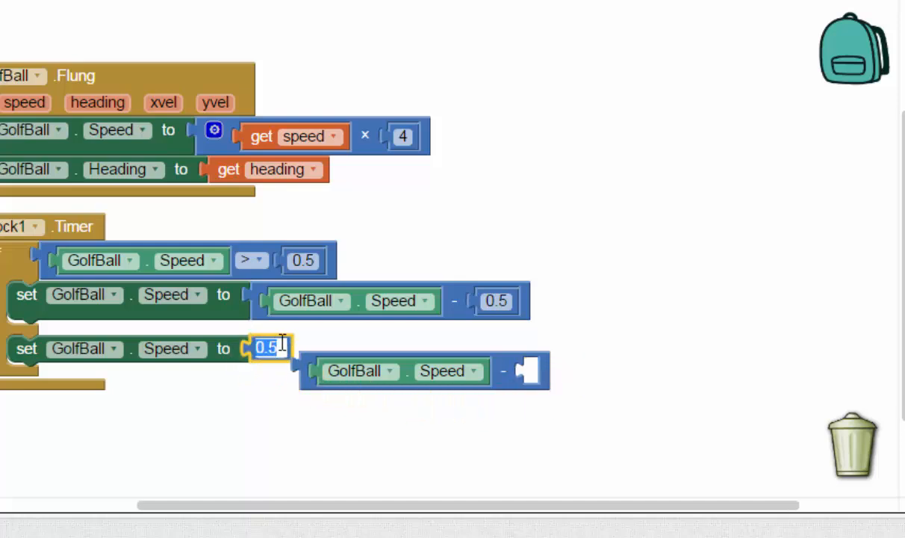
pyautogui.write('0')
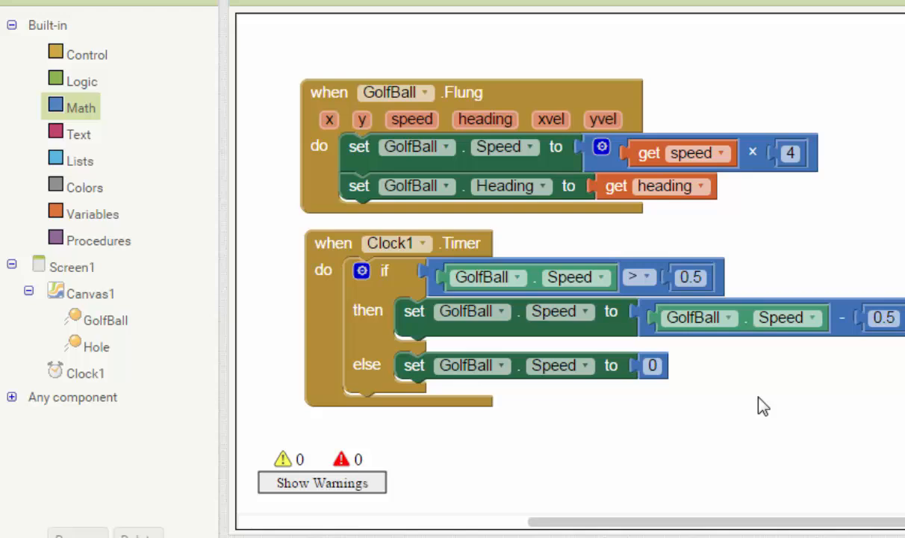
pyautogui.moveTo(773, 409)
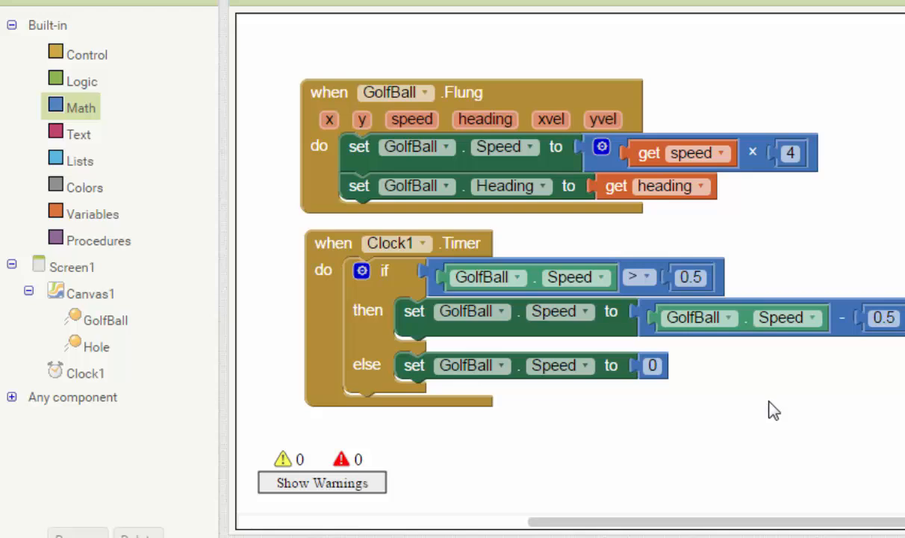
pyautogui.moveTo(145, 270)
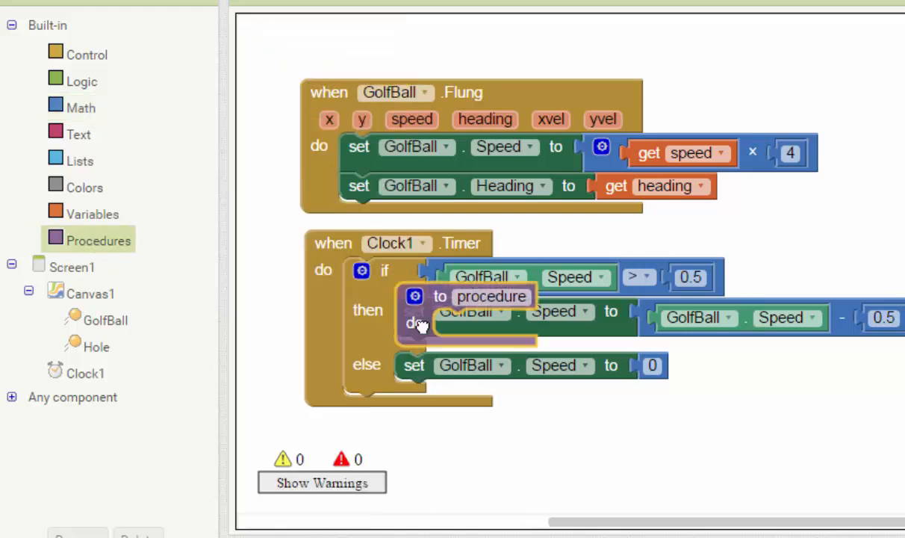
# Add a 'to procedure do' block and name it NewHole
pyautogui.moveTo(419, 306); pyautogui.dragTo(448, 440)
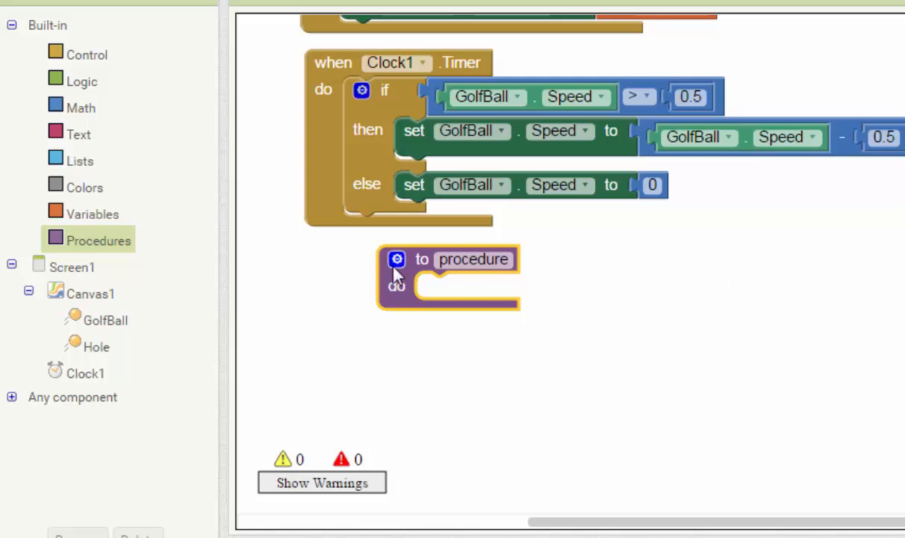
pyautogui.click(398, 260)
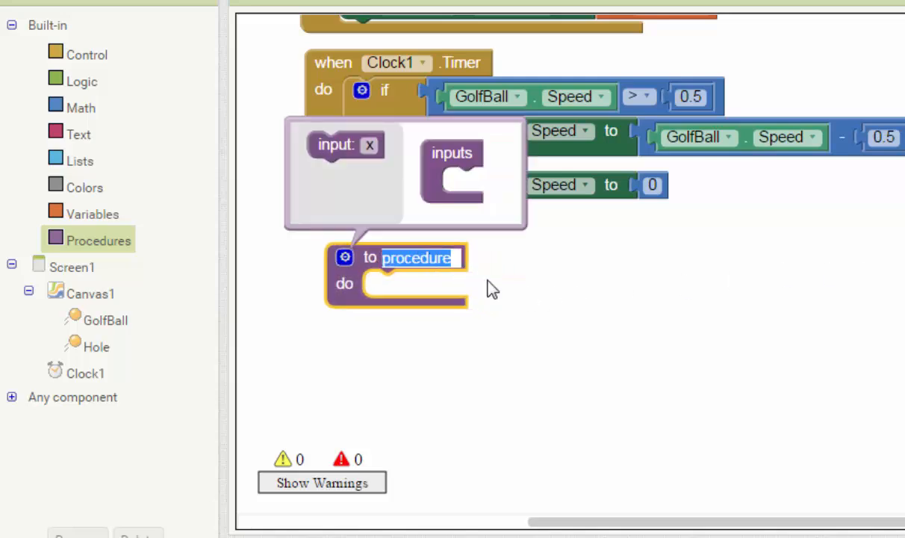
pyautogui.write('New')
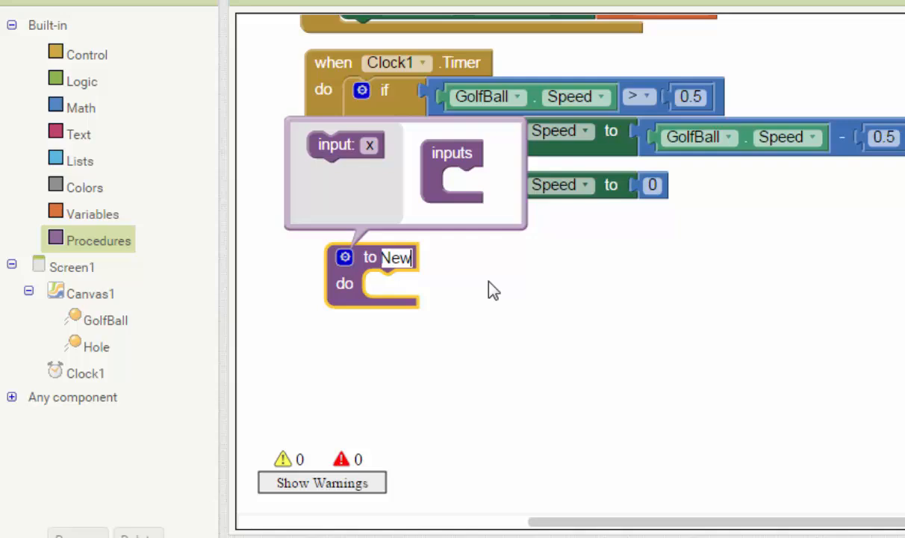
pyautogui.write('Hole')
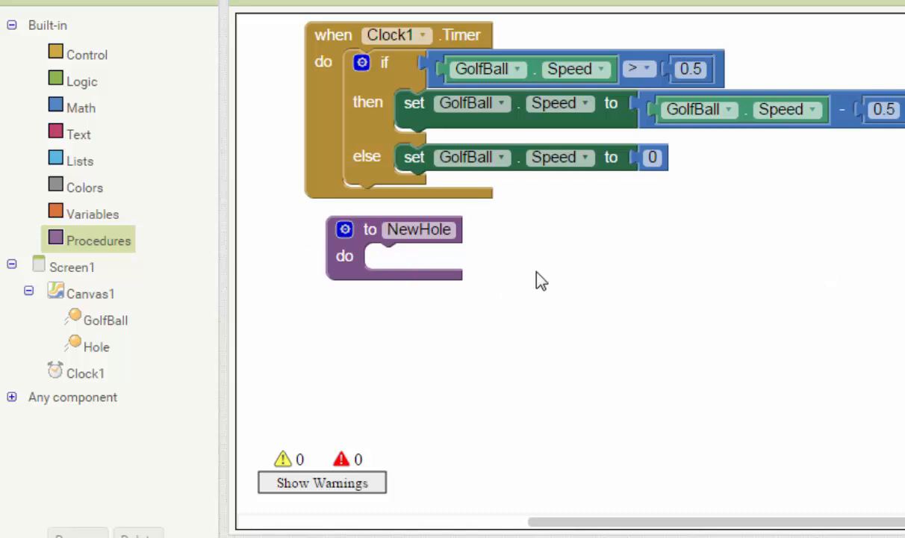
pyautogui.moveTo(178, 268)
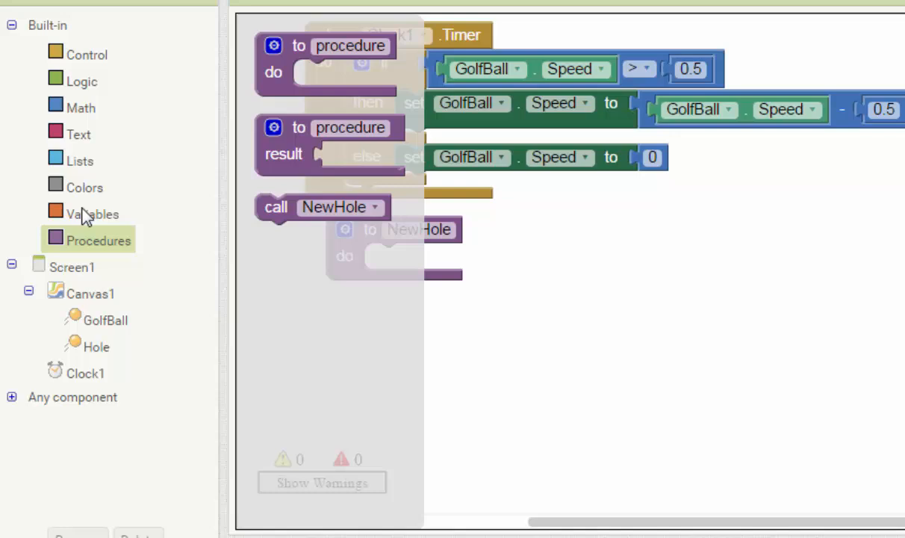
# Put a call Hole.MoveTo block inside the NewHole procedure
pyautogui.click(95, 346)
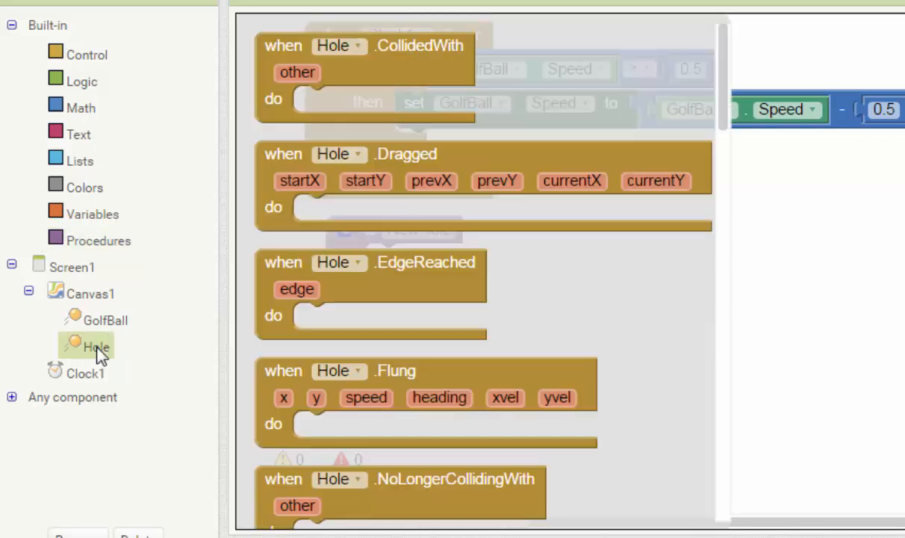
pyautogui.moveTo(426, 269)
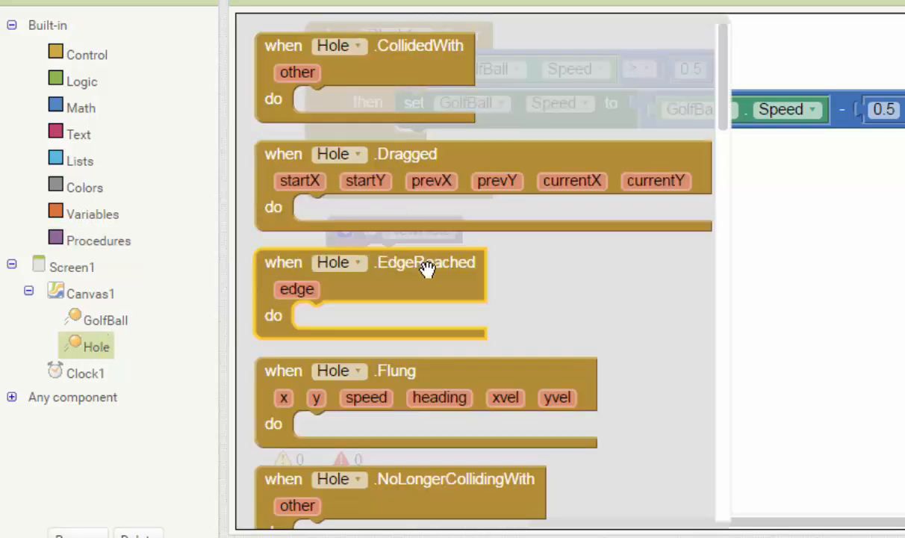
pyautogui.moveTo(415, 278)
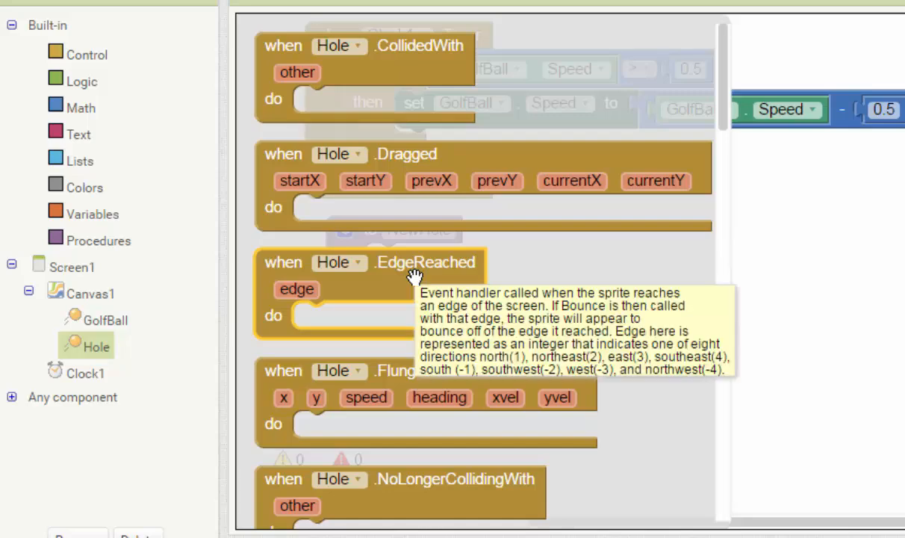
pyautogui.scroll(-3)
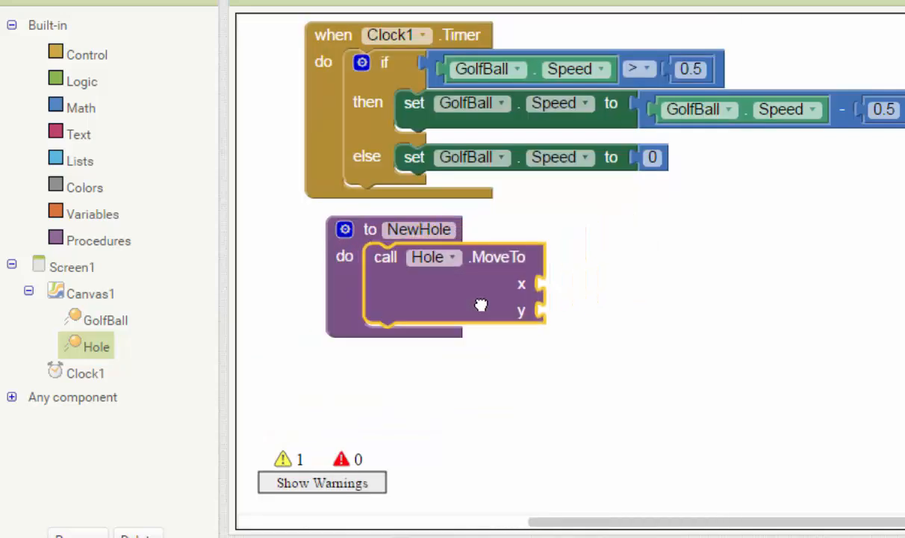
pyautogui.moveTo(82, 111)
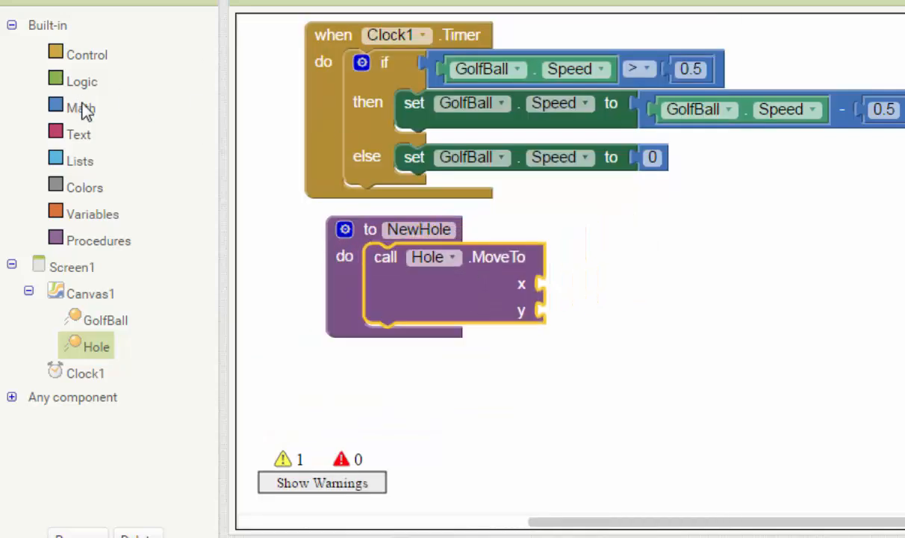
# Set Hole.MoveTo x to random integer 15–275 and y to random integer 15–75
pyautogui.click(79, 108)
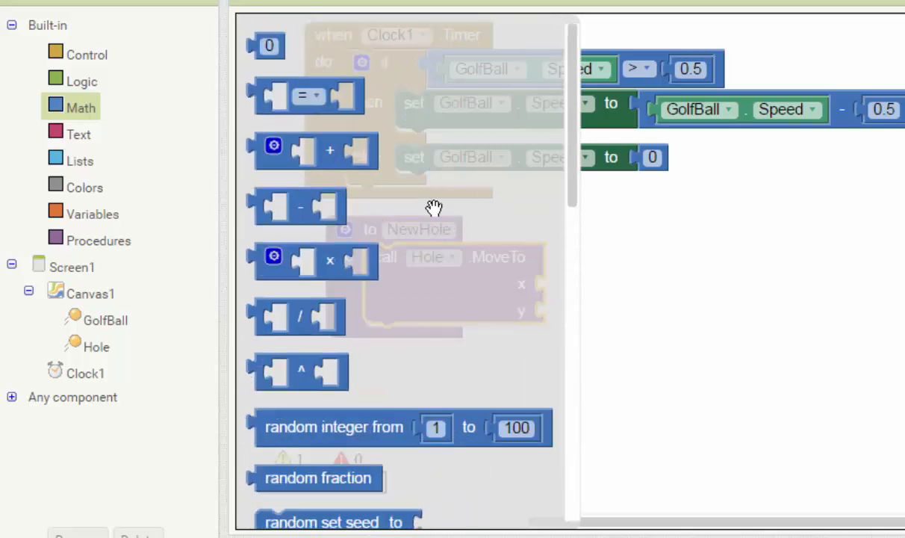
pyautogui.scroll(-3)
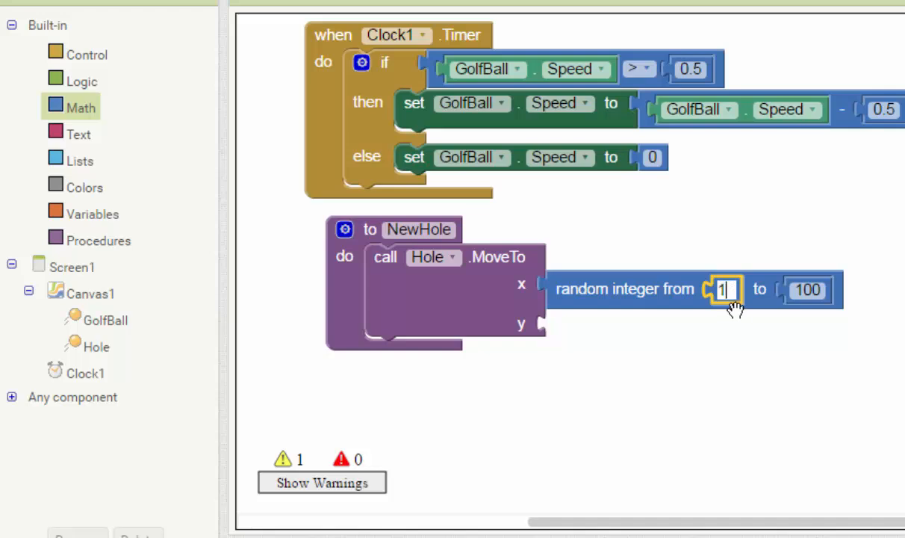
pyautogui.write('5')
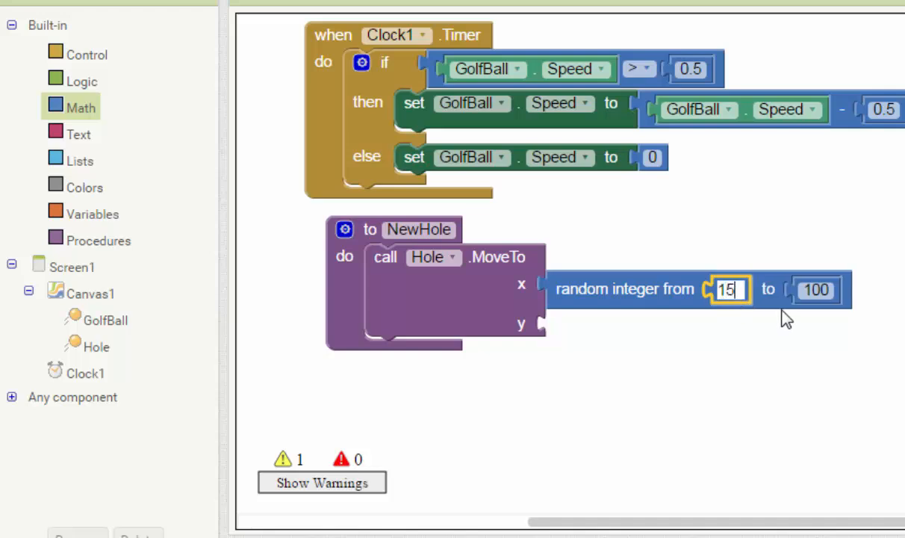
pyautogui.click(815, 289)
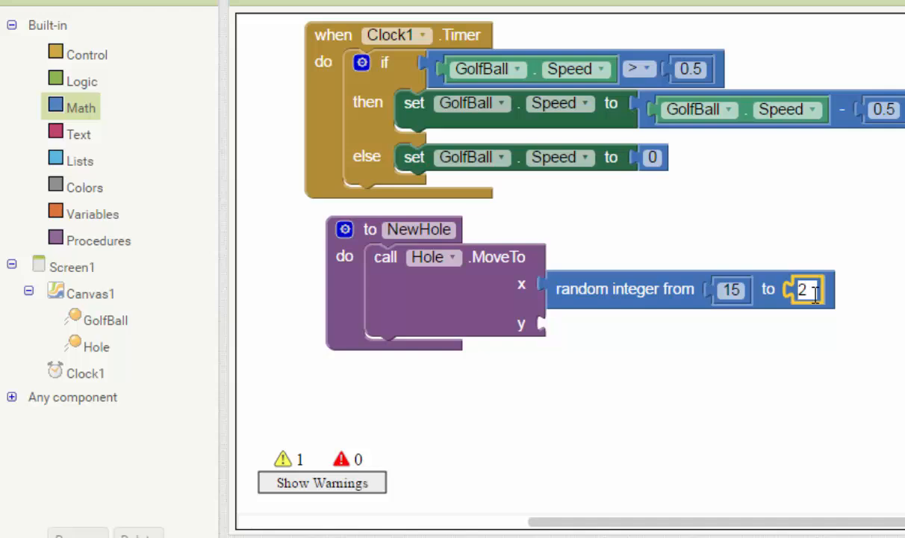
pyautogui.write('275')
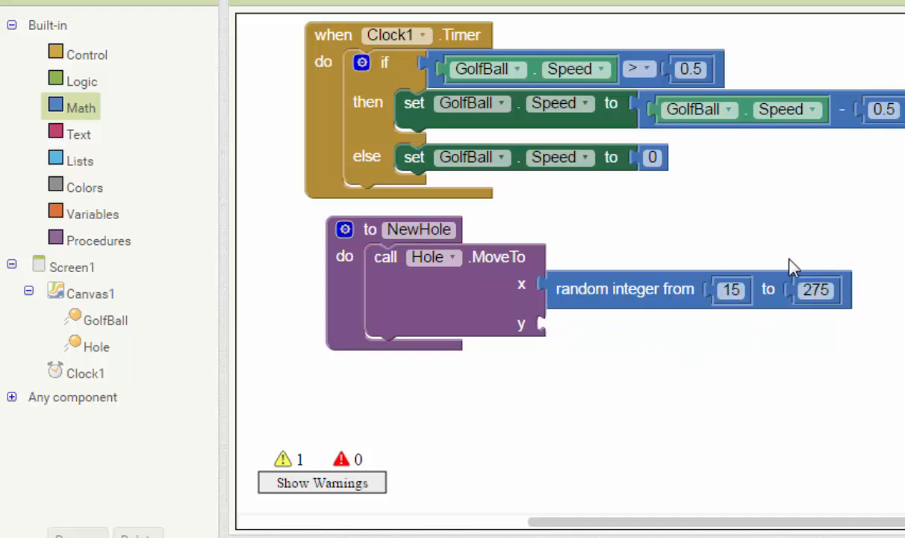
pyautogui.moveTo(643, 295)
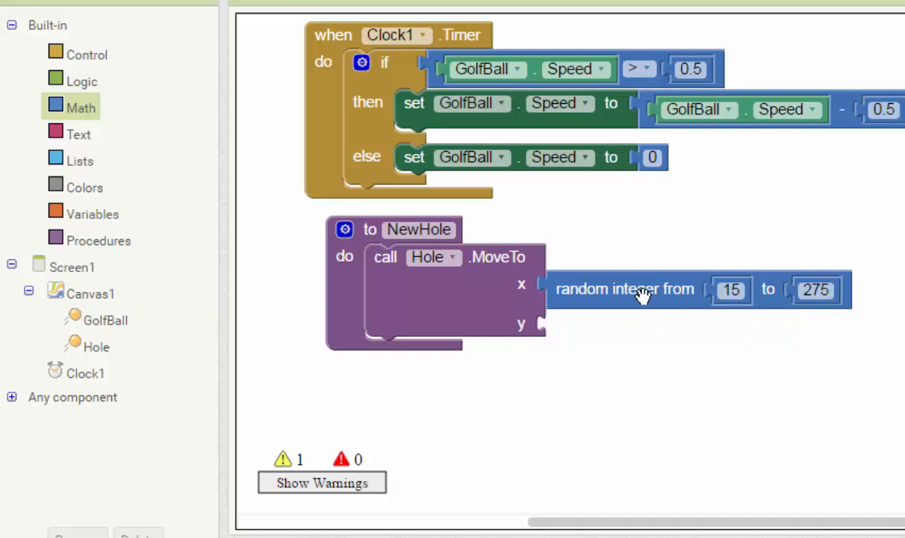
pyautogui.click(624, 290)
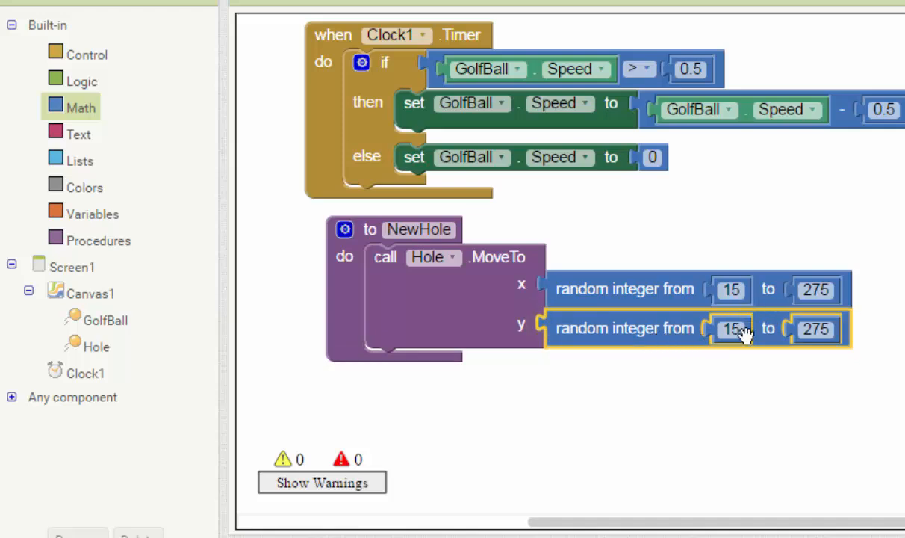
pyautogui.click(816, 329)
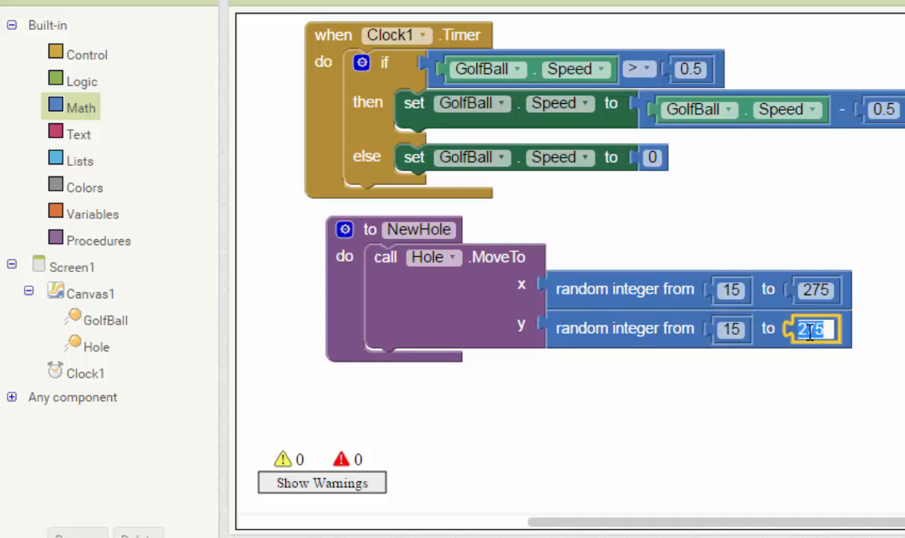
pyautogui.press('Backspace')
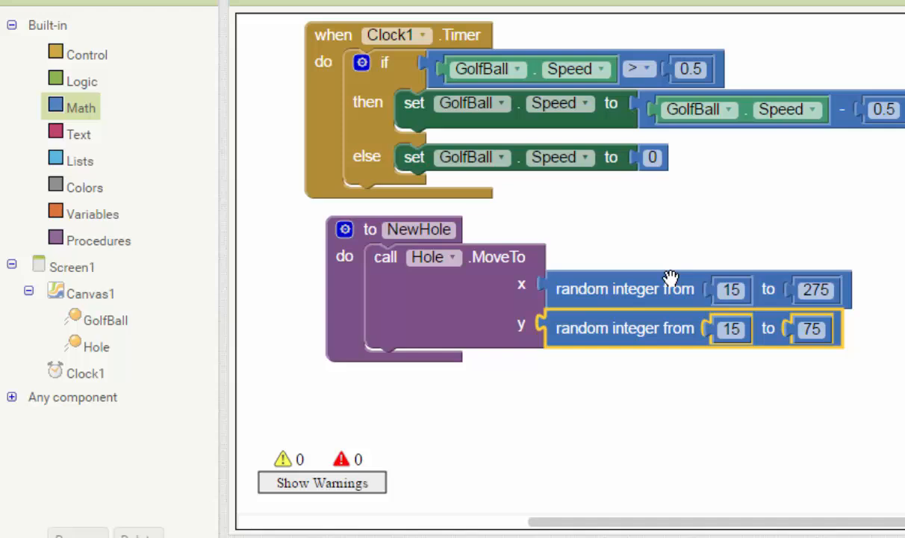
pyautogui.moveTo(511, 374)
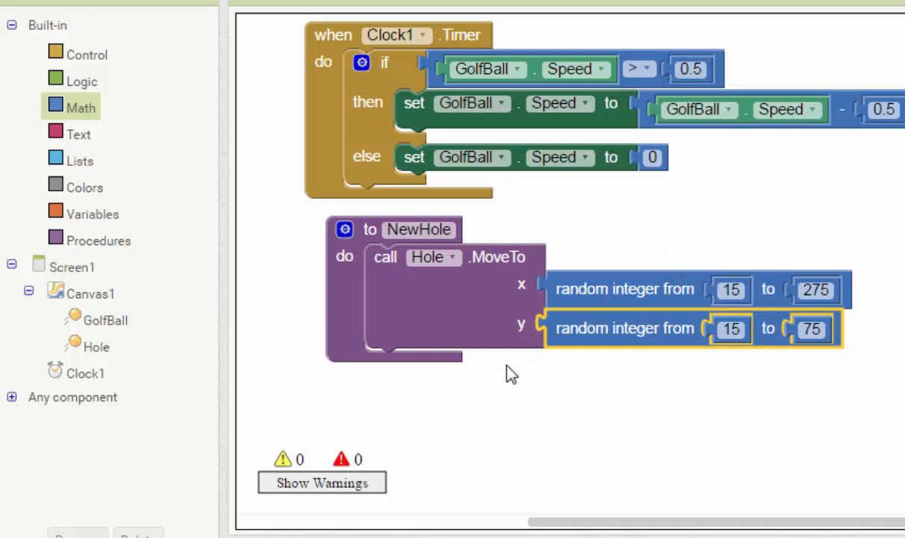
pyautogui.moveTo(635, 188)
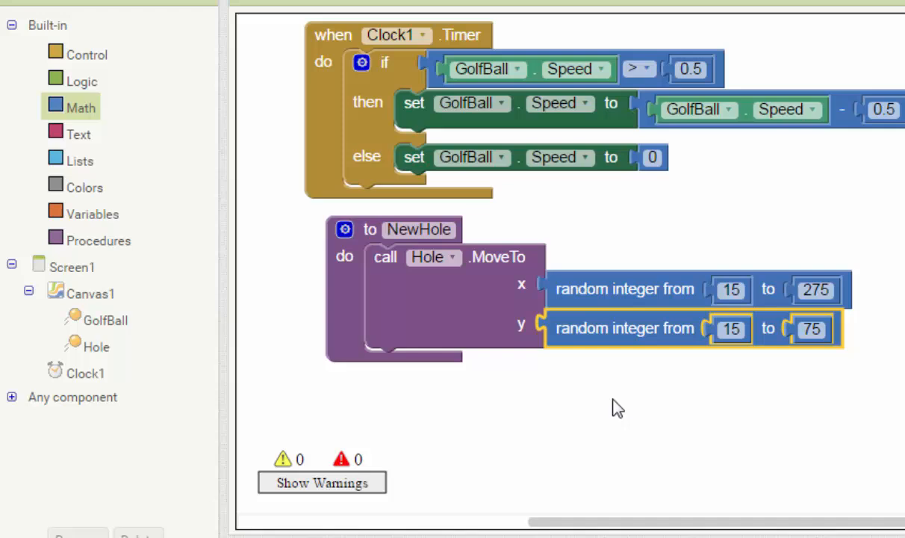
pyautogui.moveTo(469, 347)
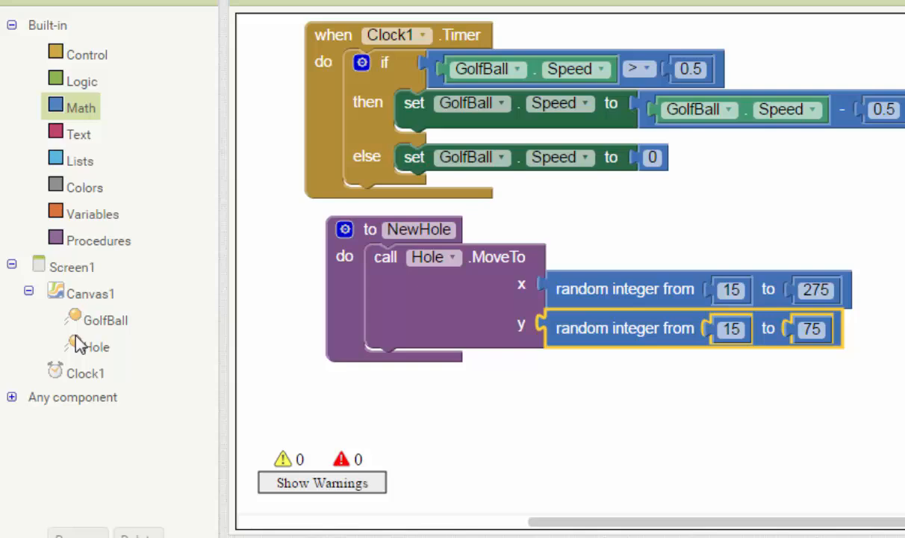
# Add call GolfBall.MoveTo to NewHole with y = 270
pyautogui.click(104, 320)
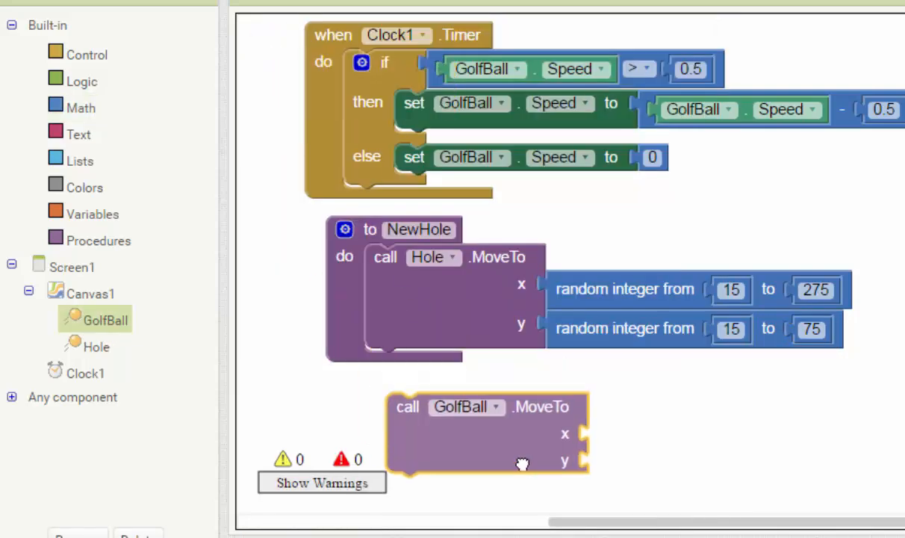
pyautogui.moveTo(406, 406); pyautogui.dragTo(385, 363)
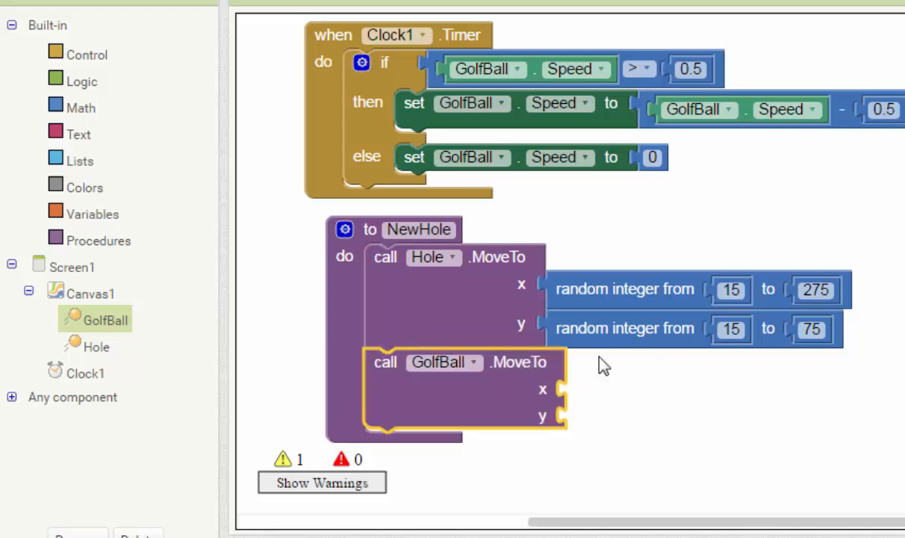
pyautogui.moveTo(615, 459)
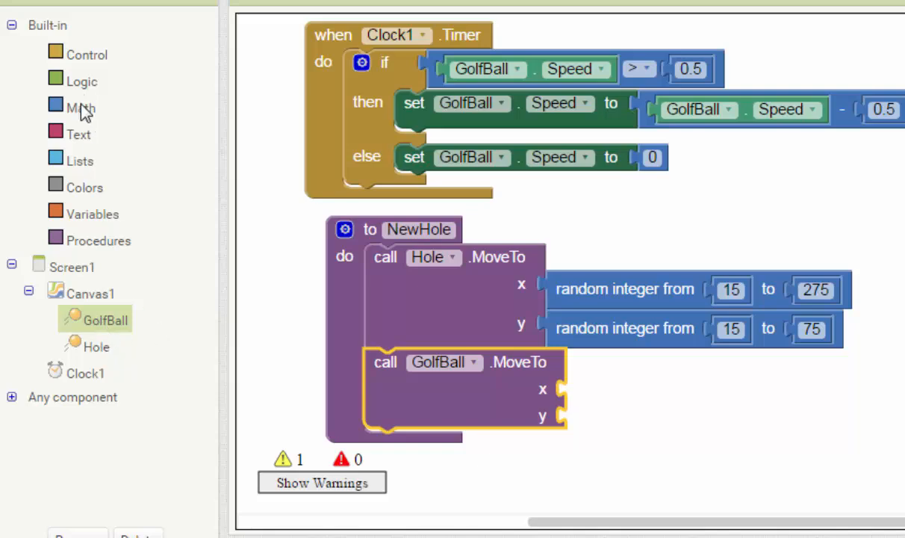
pyautogui.click(81, 108)
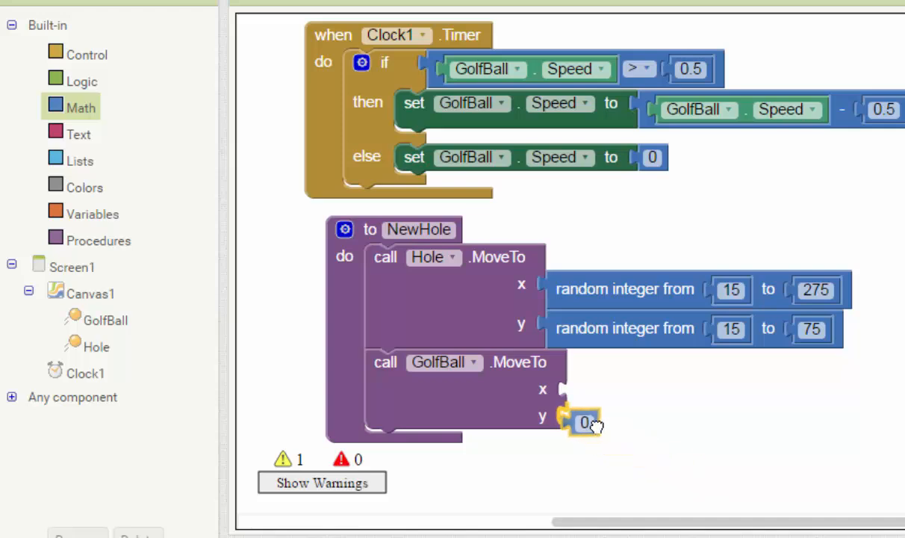
pyautogui.write('27')
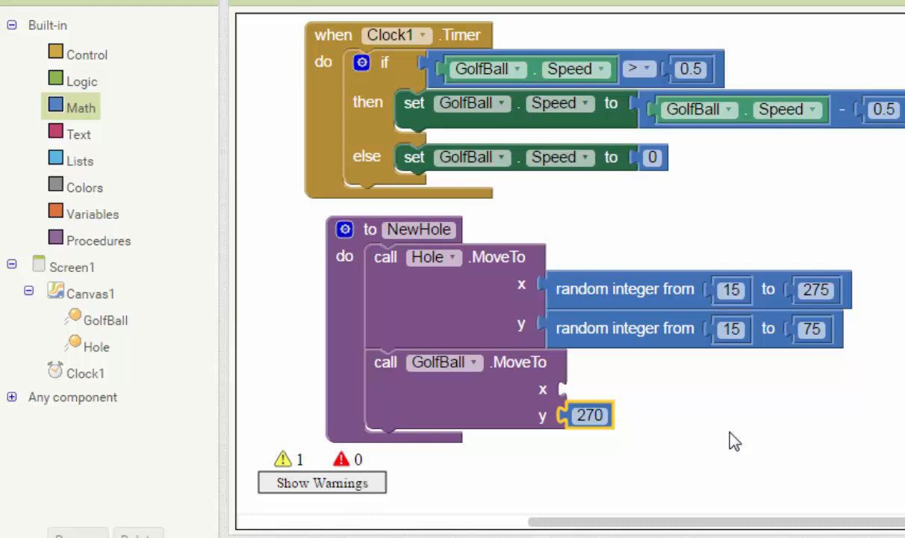
pyautogui.moveTo(699, 351)
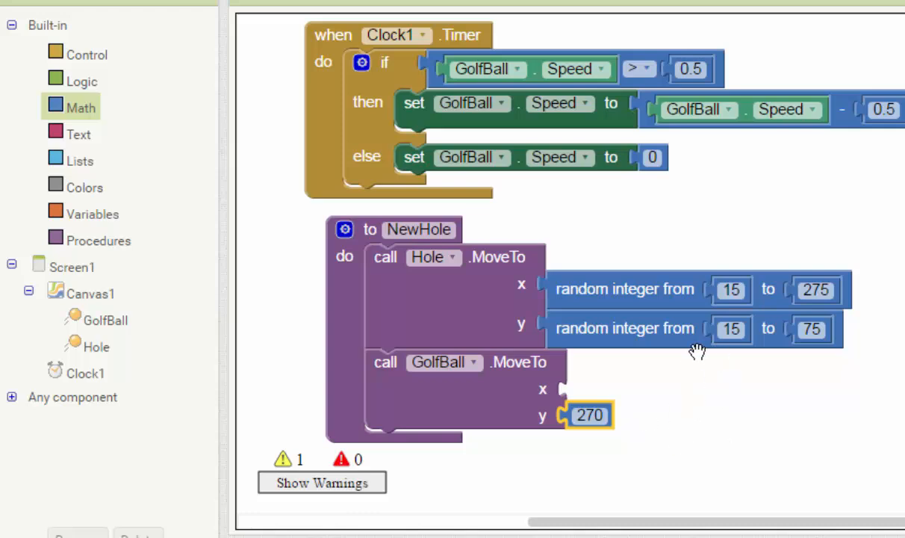
pyautogui.moveTo(90, 103)
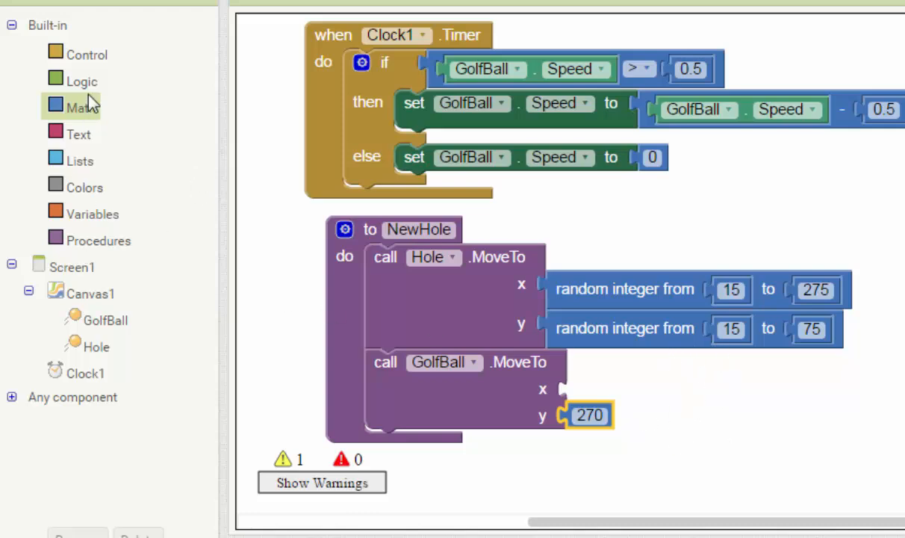
# Set GolfBall.MoveTo x to Canvas1.Width divided by 2
pyautogui.click(82, 108)
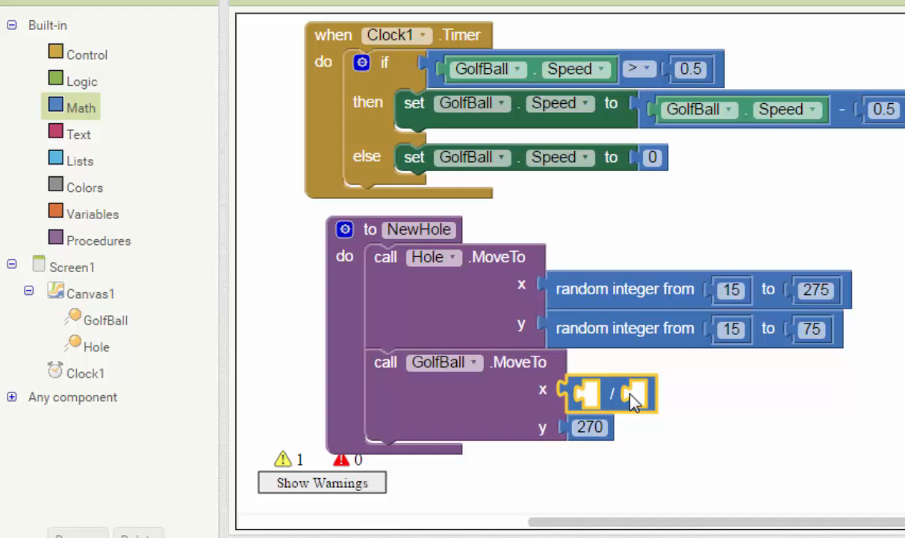
pyautogui.click(81, 107)
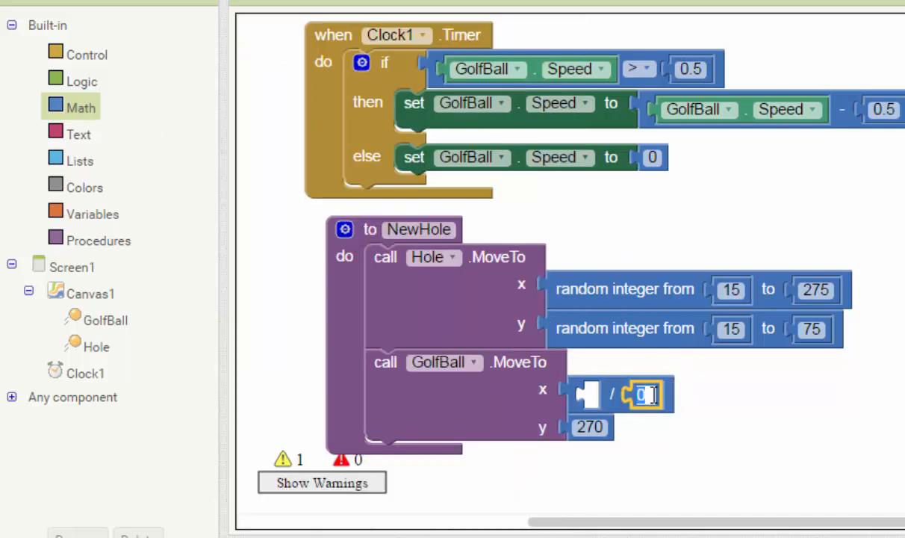
pyautogui.write('2')
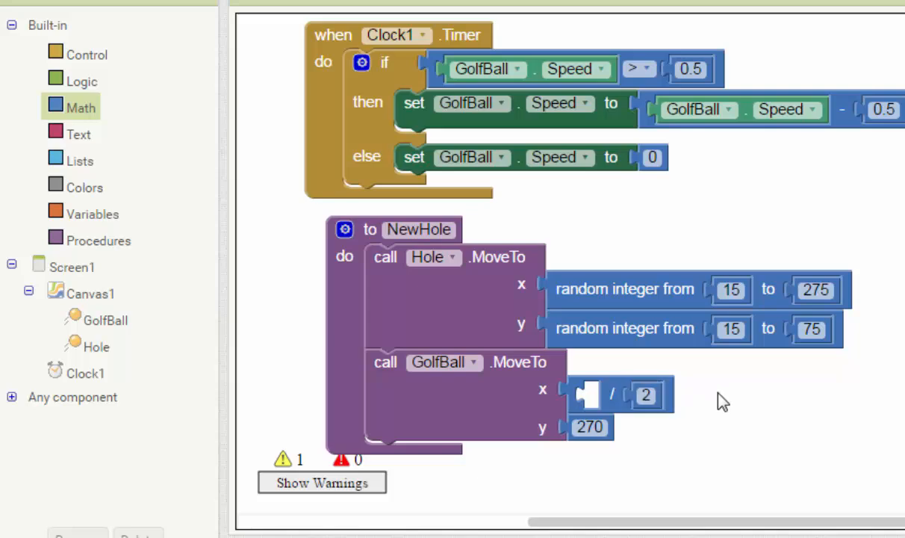
pyautogui.moveTo(88, 299)
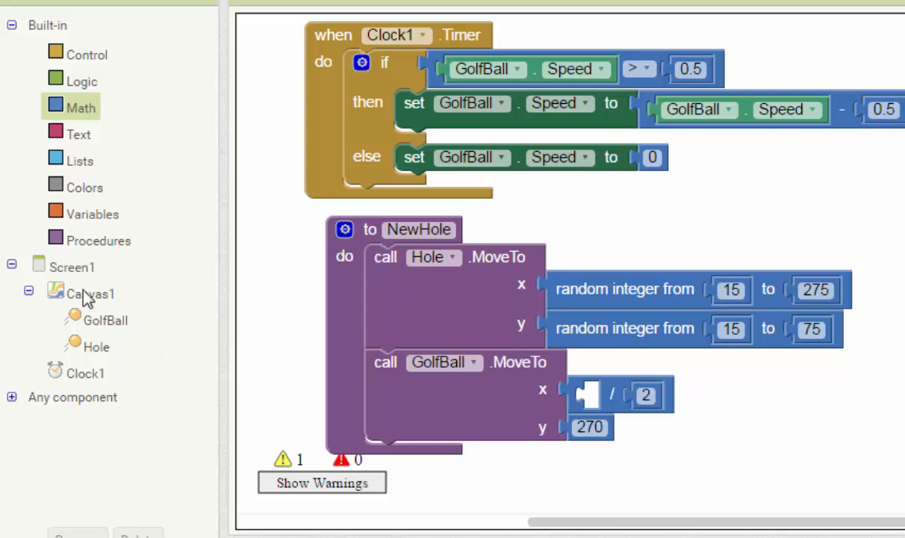
pyautogui.click(90, 293)
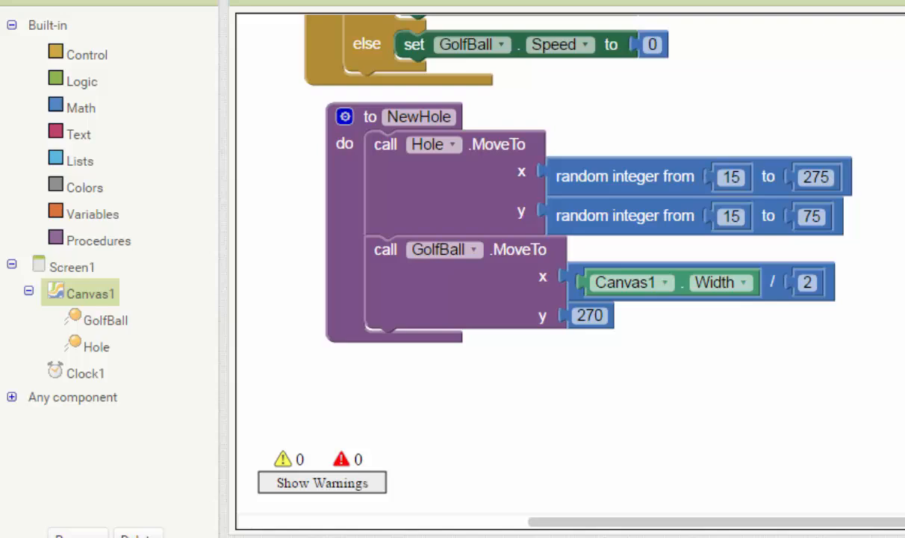
# Build a GolfBall.CollidedWith handler with an if testing other = Hole
pyautogui.scroll(-3)
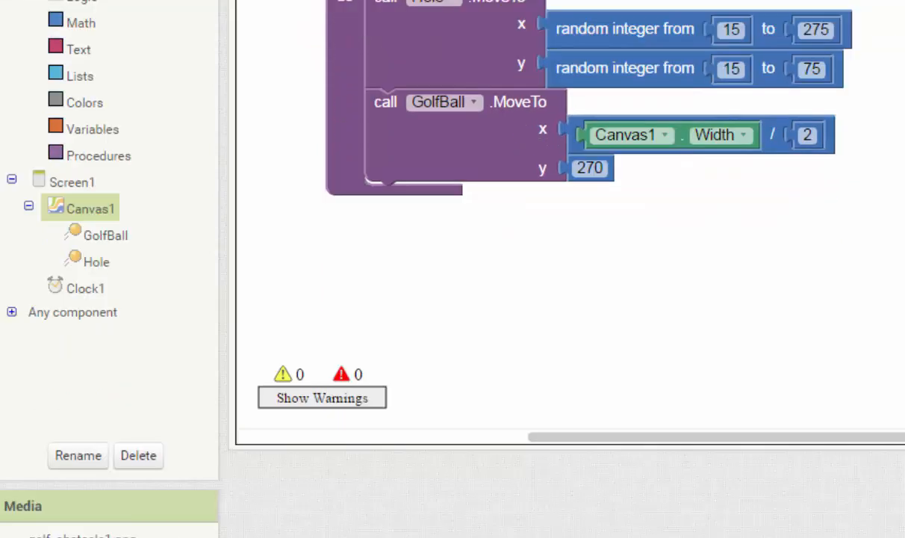
pyautogui.moveTo(99, 224)
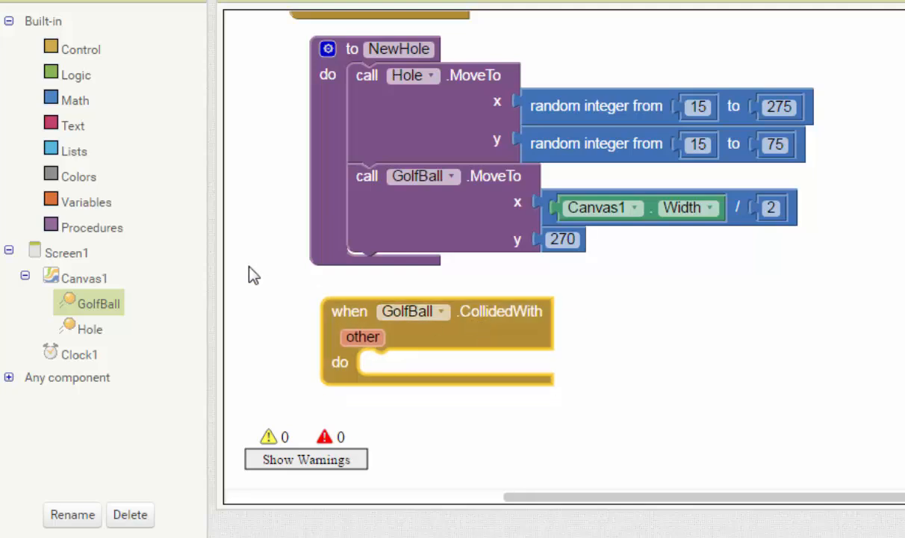
pyautogui.click(81, 48)
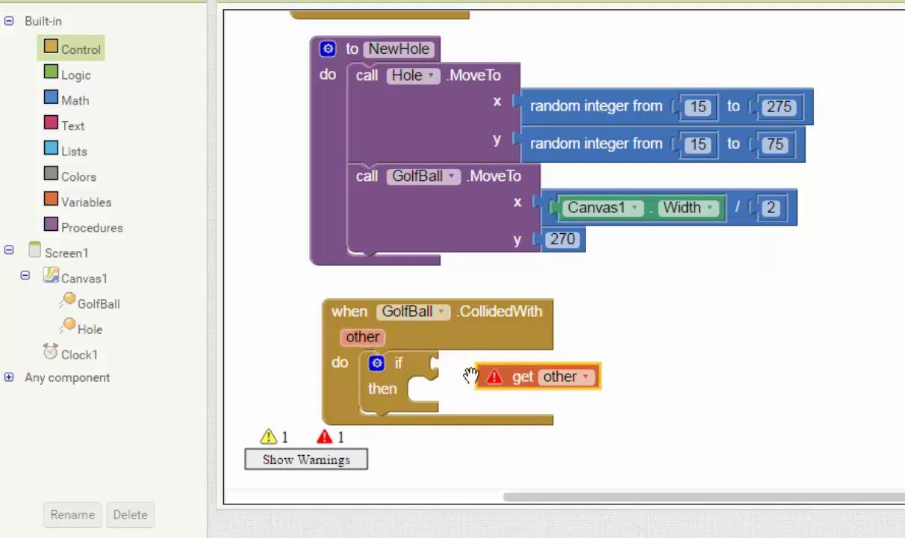
pyautogui.click(75, 98)
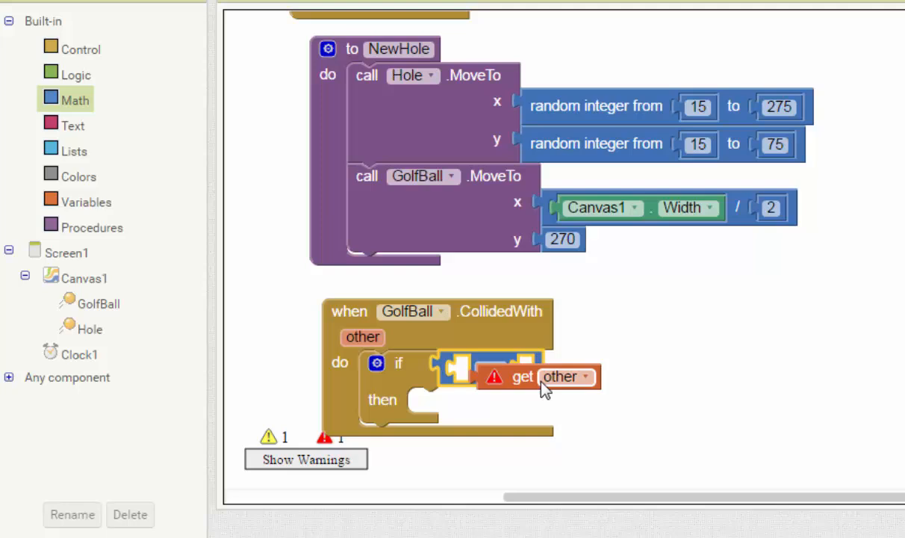
pyautogui.moveTo(542, 377); pyautogui.dragTo(523, 373)
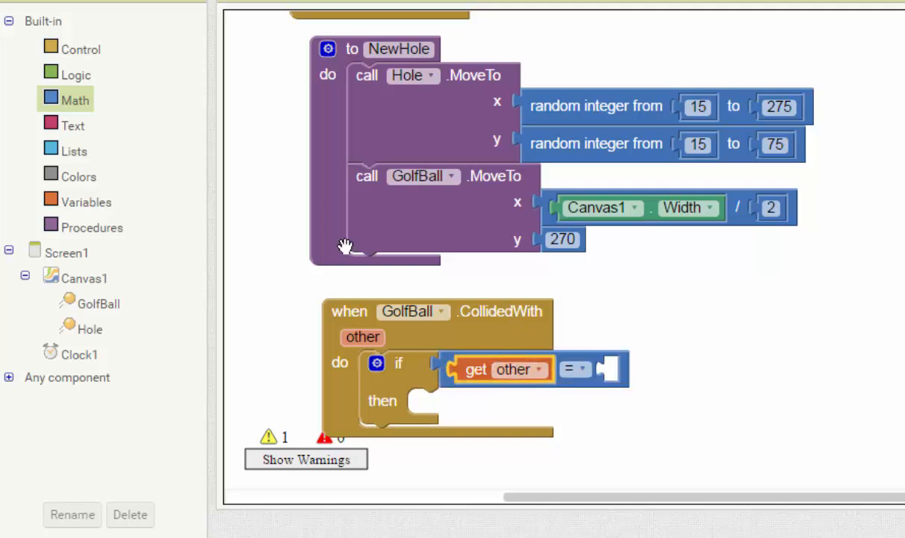
pyautogui.click(90, 328)
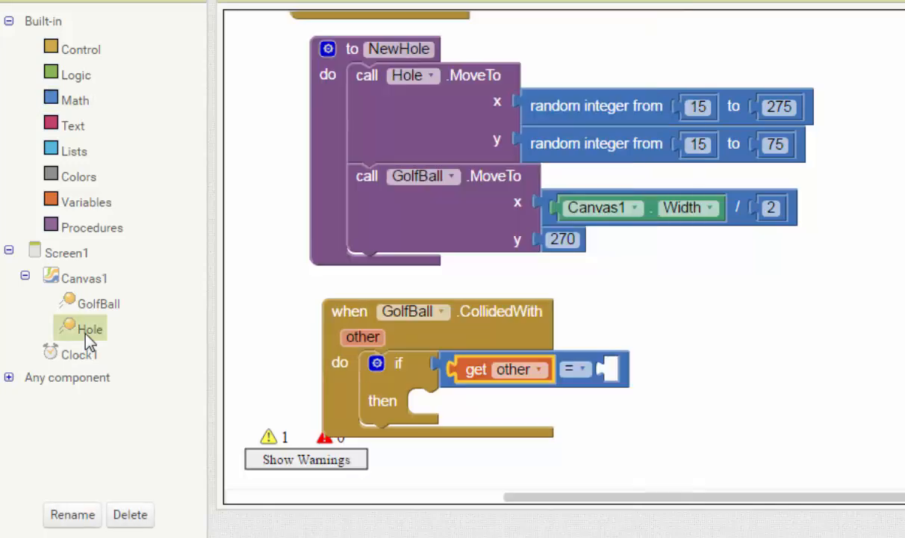
pyautogui.click(89, 328)
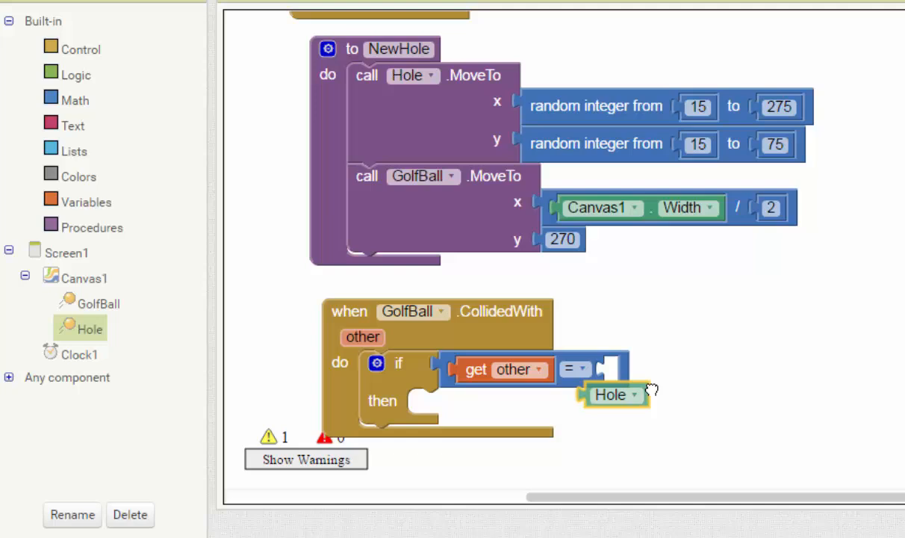
pyautogui.moveTo(613, 395); pyautogui.dragTo(630, 369)
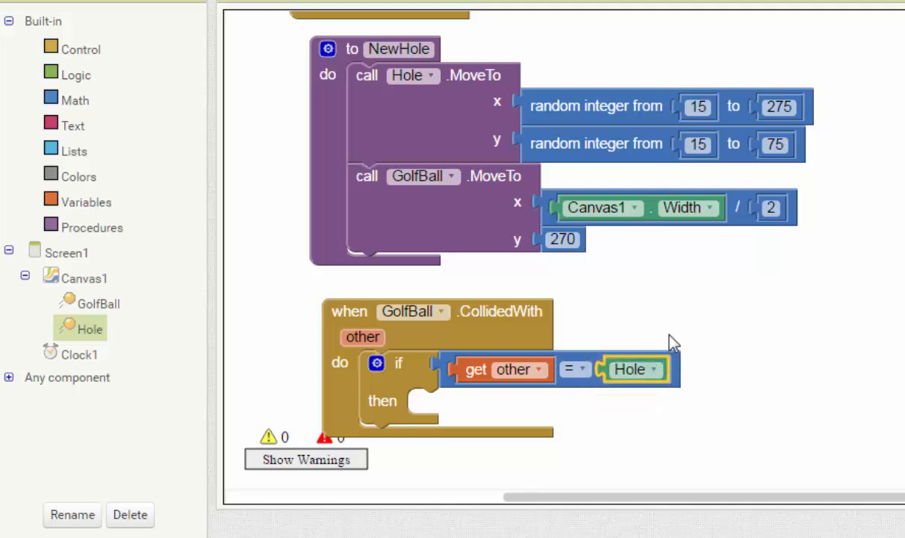
pyautogui.moveTo(456, 424)
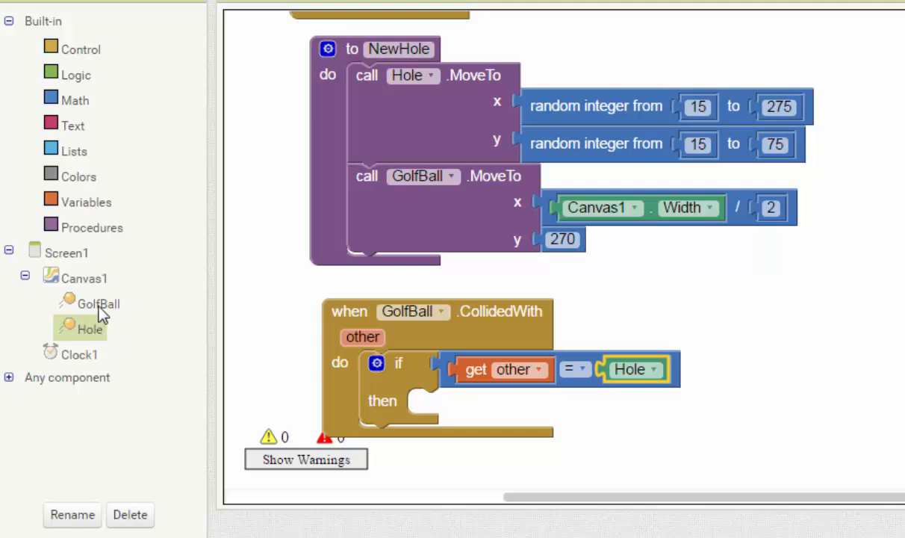
# In the then branch set GolfBall.Speed to 0 and call NewHole
pyautogui.click(97, 304)
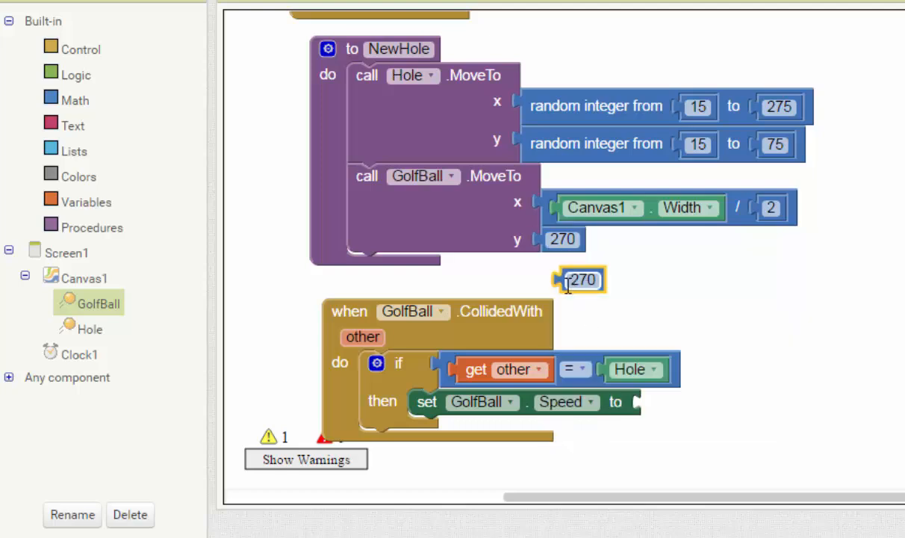
pyautogui.moveTo(581, 279); pyautogui.dragTo(660, 401)
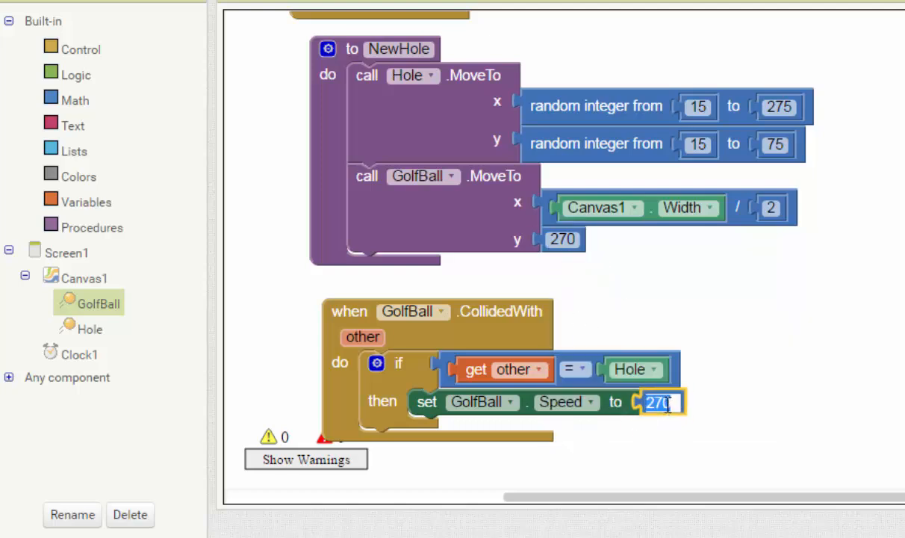
pyautogui.write('0')
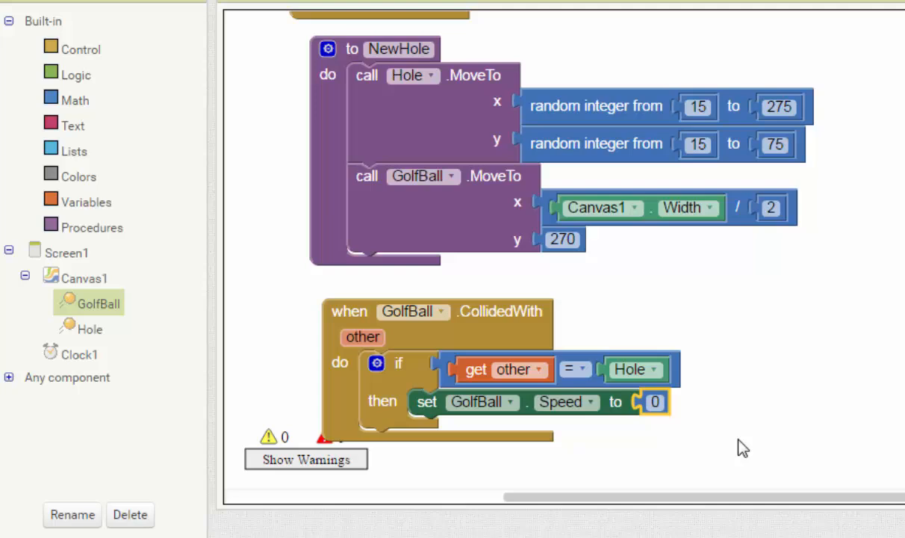
pyautogui.moveTo(102, 242)
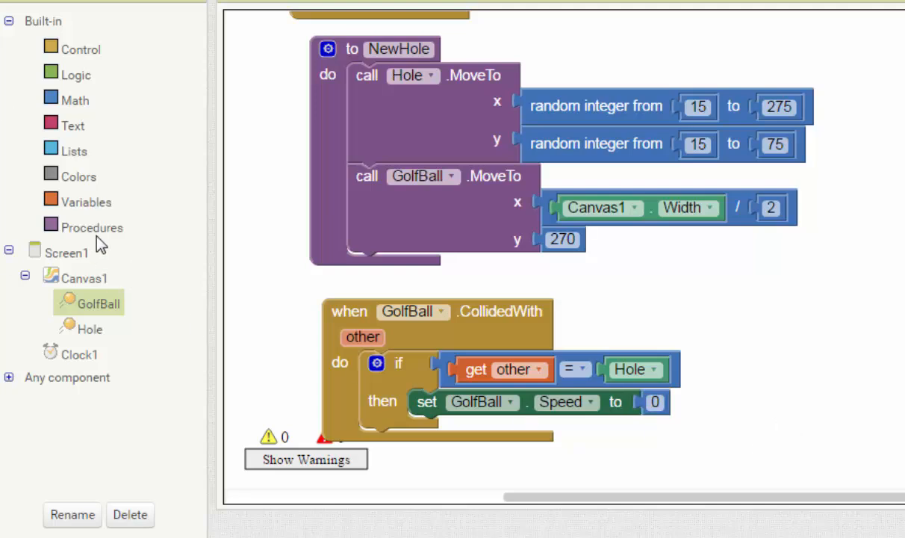
pyautogui.click(93, 227)
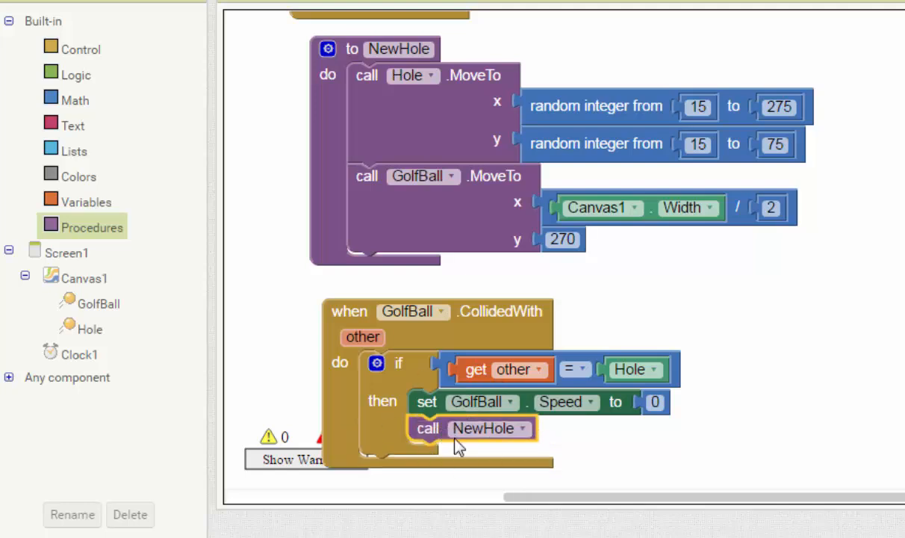
pyautogui.moveTo(535, 147)
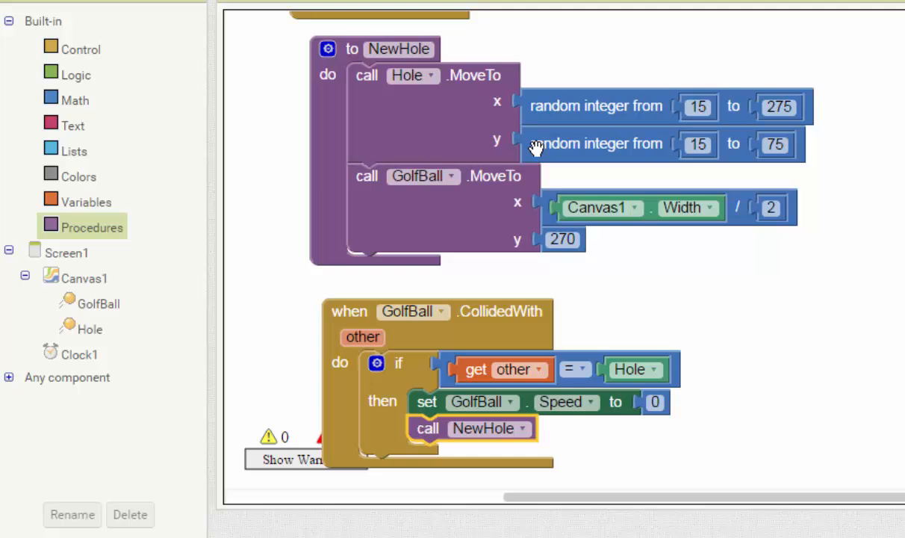
pyautogui.moveTo(805, 430)
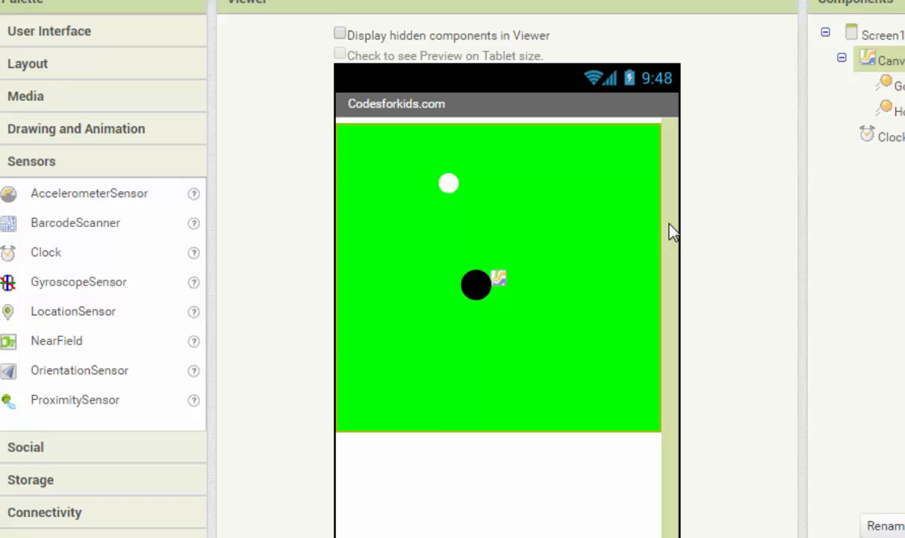
pyautogui.moveTo(744, 334)
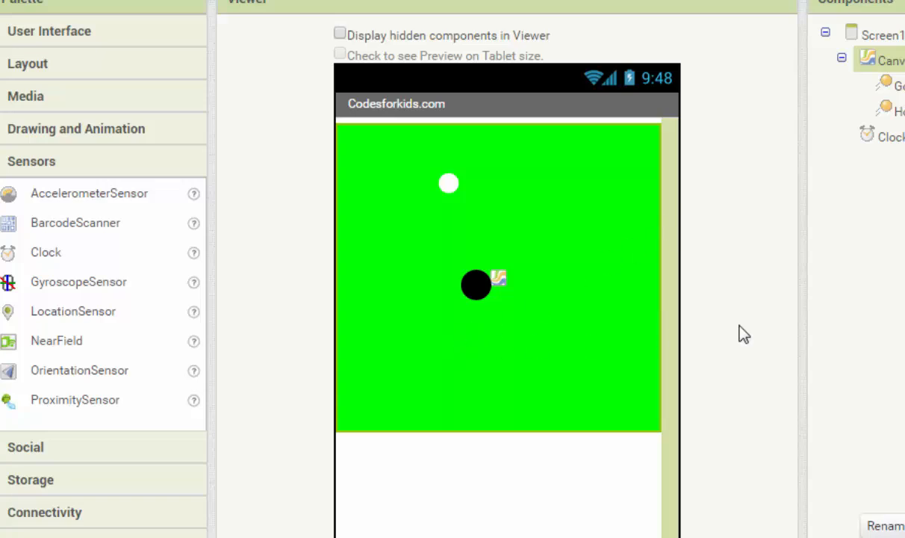
pyautogui.moveTo(651, 290)
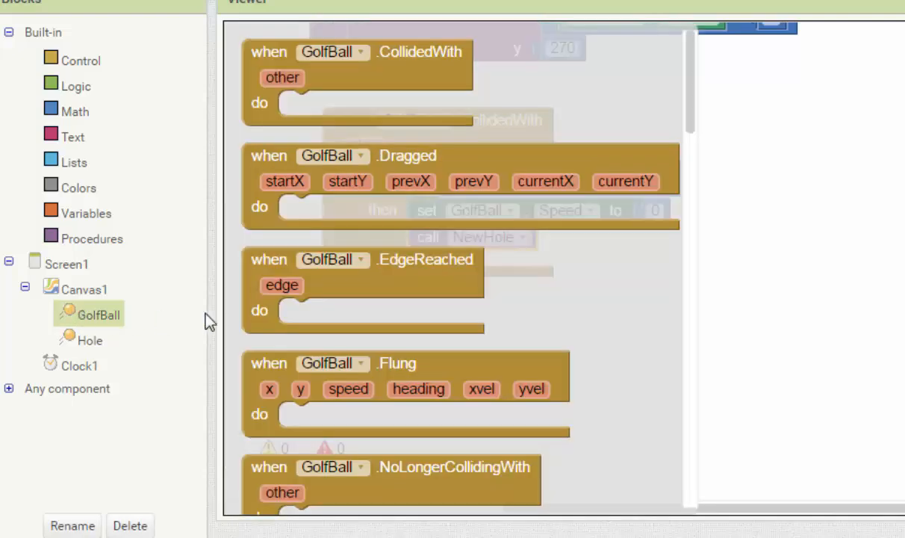
pyautogui.moveTo(437, 335)
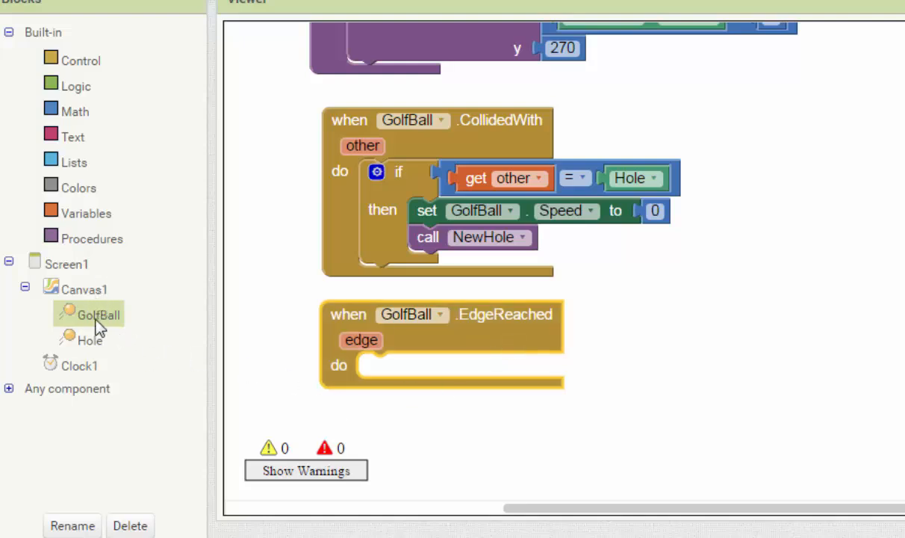
# Add GolfBall.EdgeReached calling GolfBall.Bounce with the reached edge
pyautogui.click(101, 313)
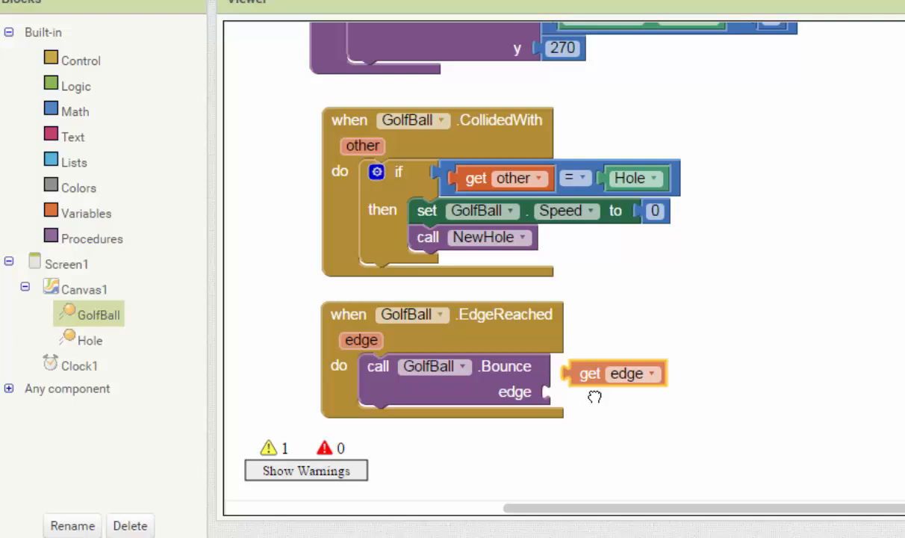
pyautogui.moveTo(613, 373); pyautogui.dragTo(597, 391)
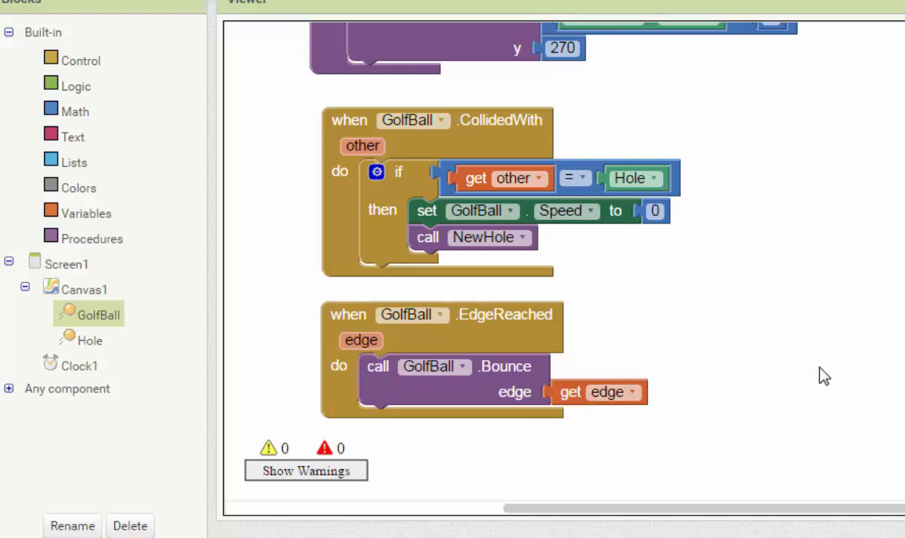
pyautogui.scroll(-3)
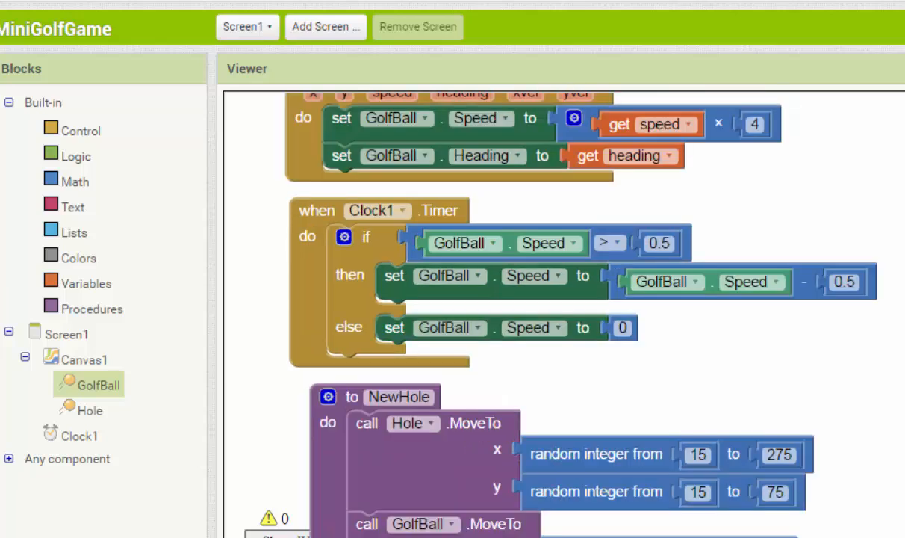
pyautogui.moveTo(463, 166)
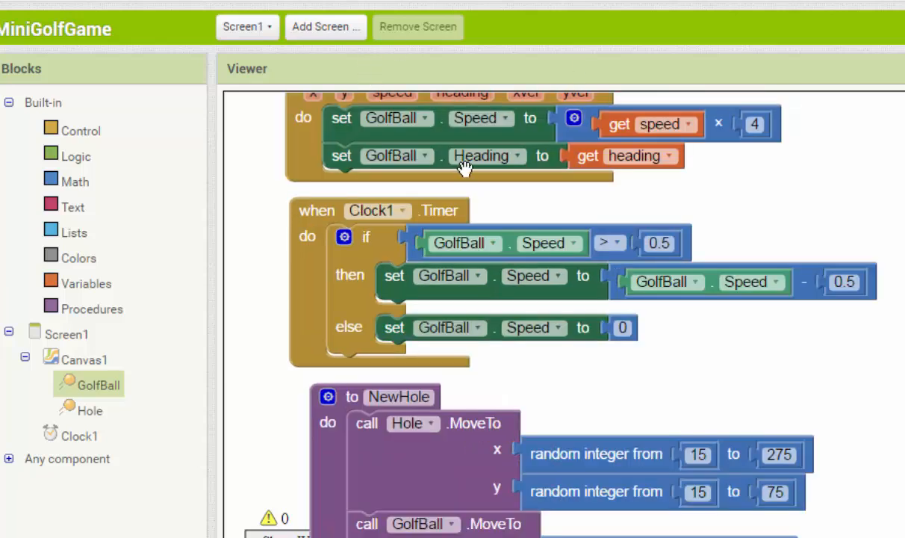